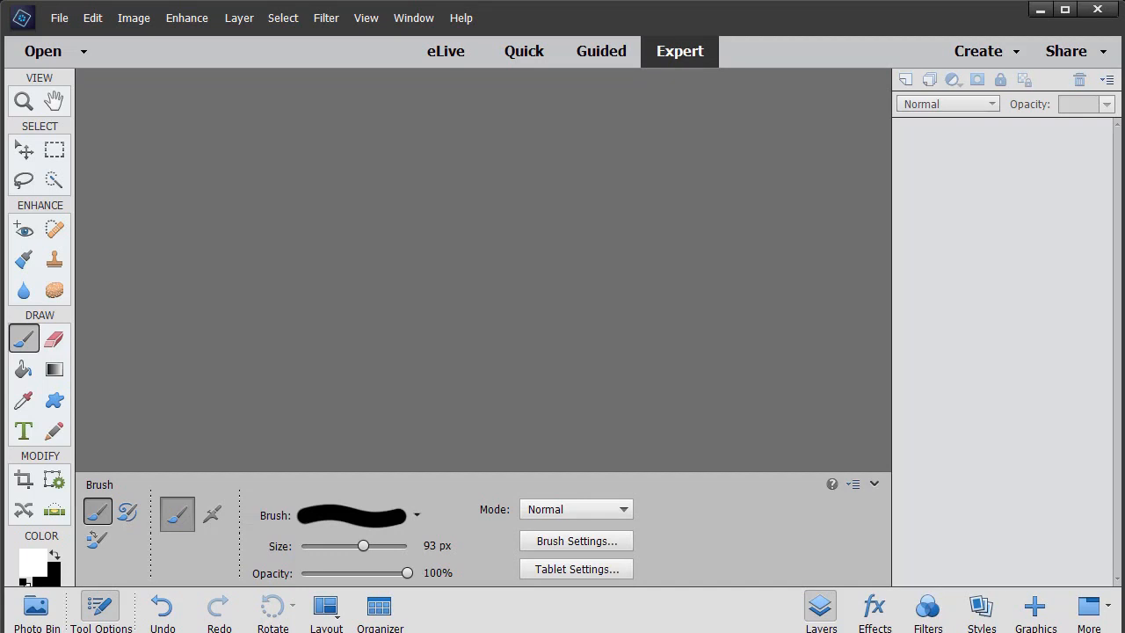
mouse_move(164, 213)
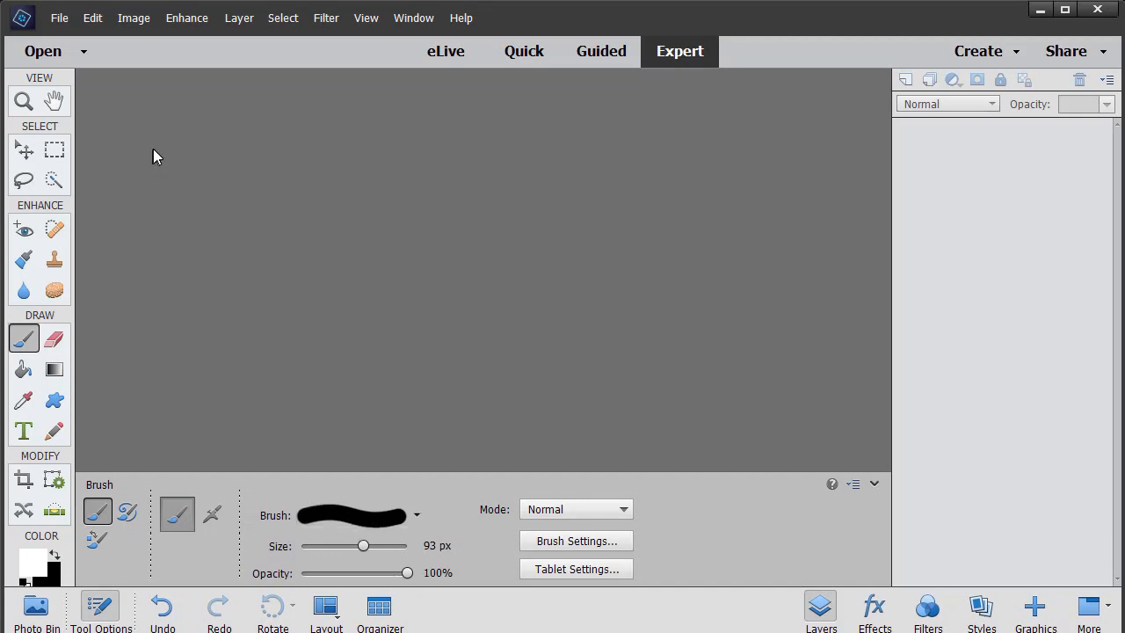
Create a blank 1920×1080 px, 72 ppi grayscale document with a white background
click(59, 18)
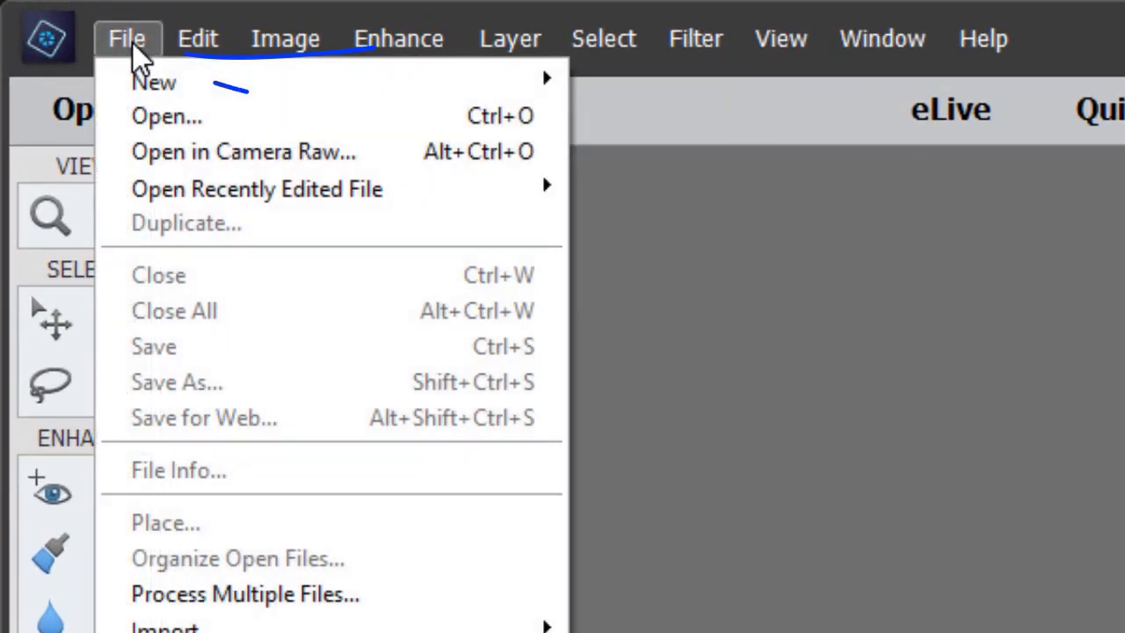
mouse_move(154, 82)
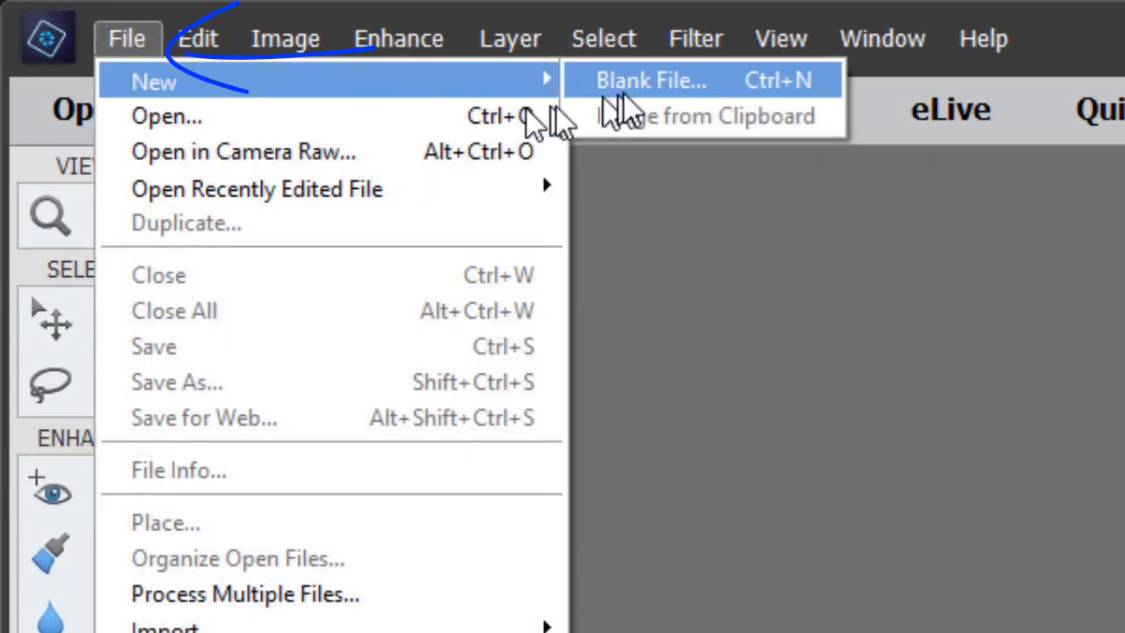
click(650, 80)
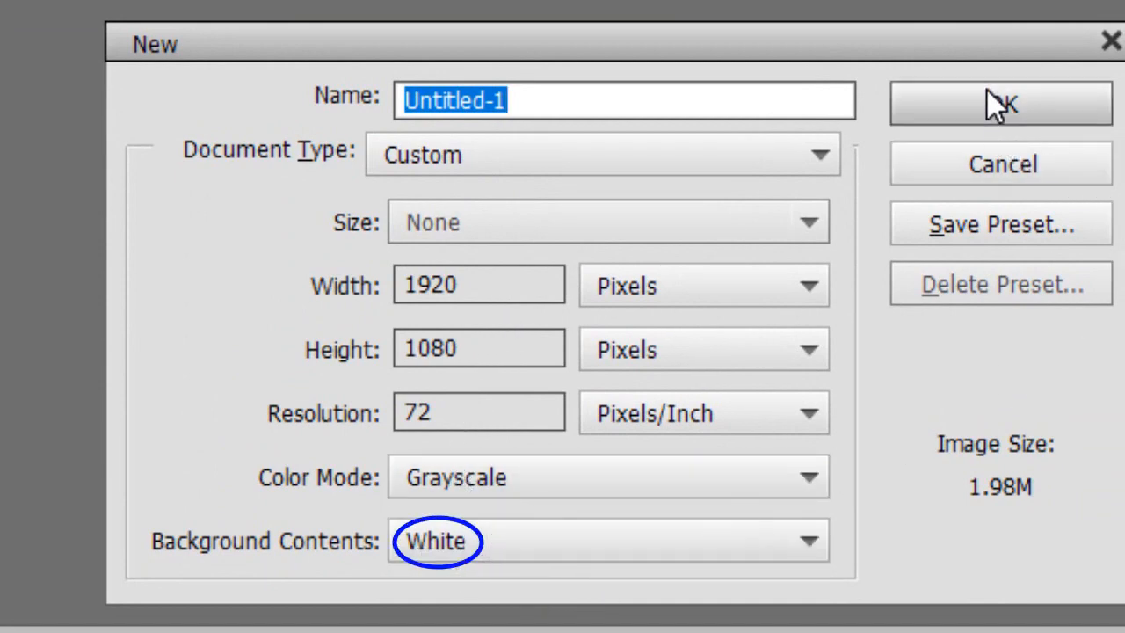
click(1000, 102)
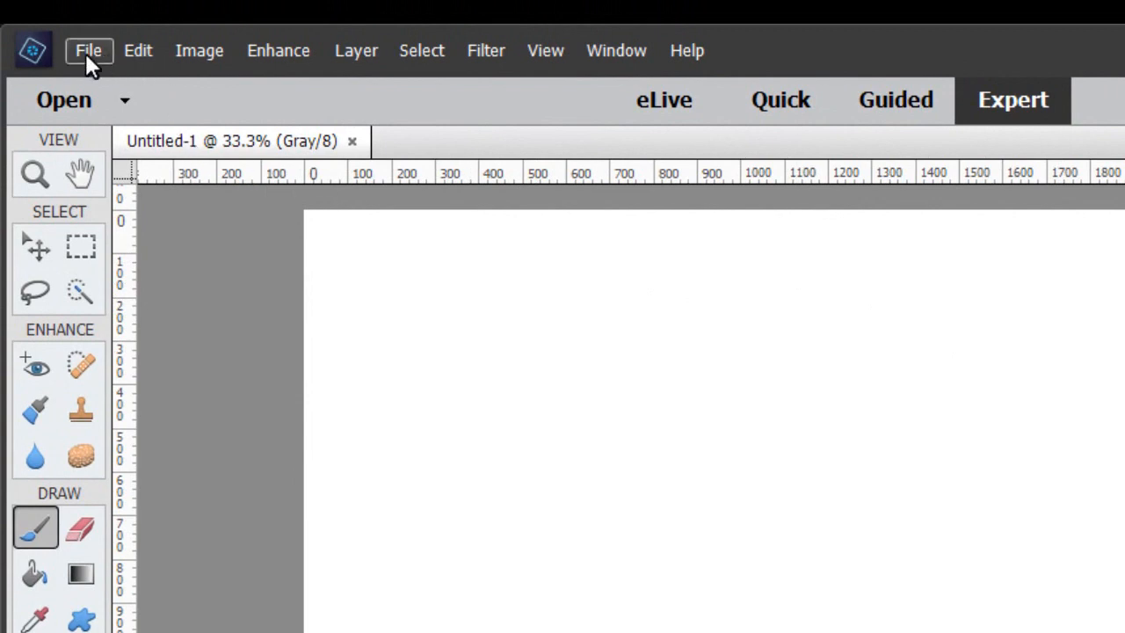
Place the ink-stain image from the Images folder into Untitled-1
click(87, 50)
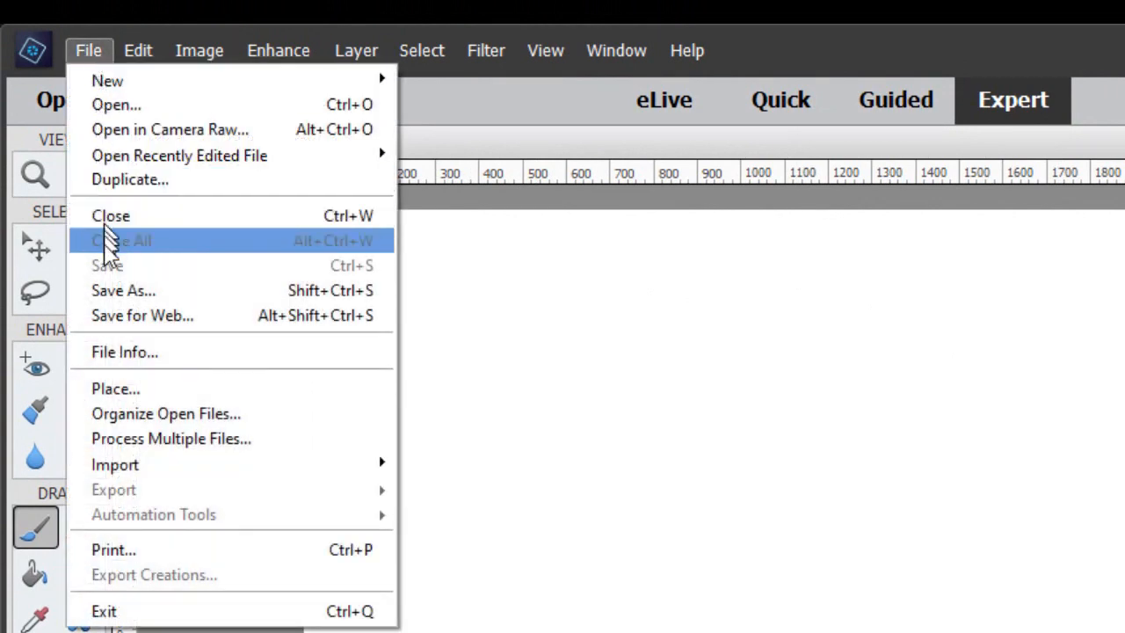
mouse_move(131, 389)
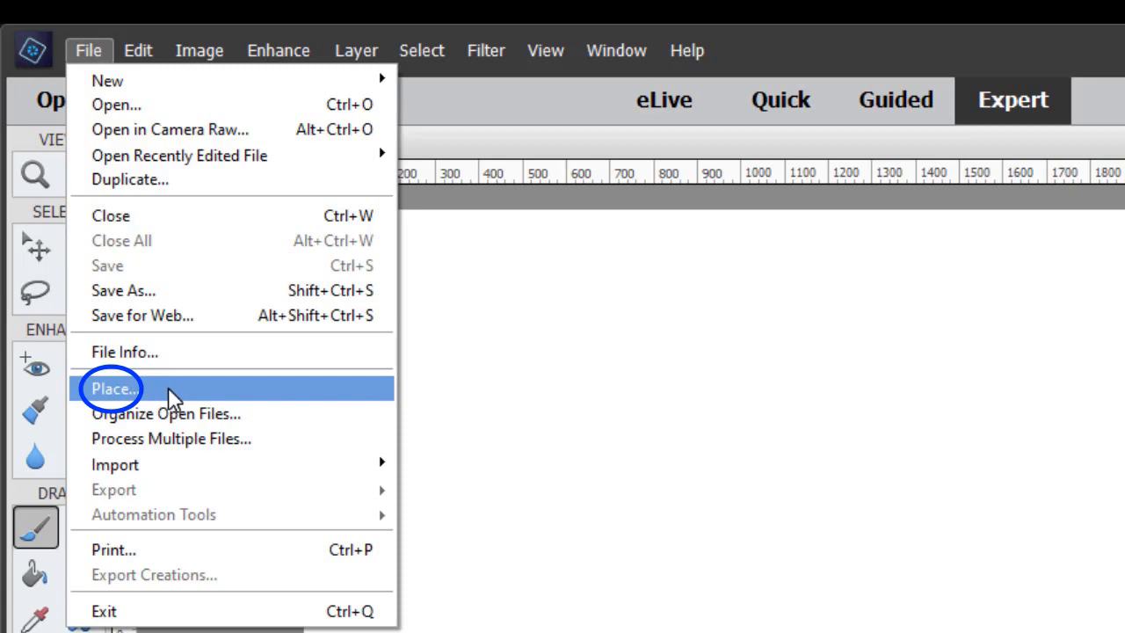
click(112, 388)
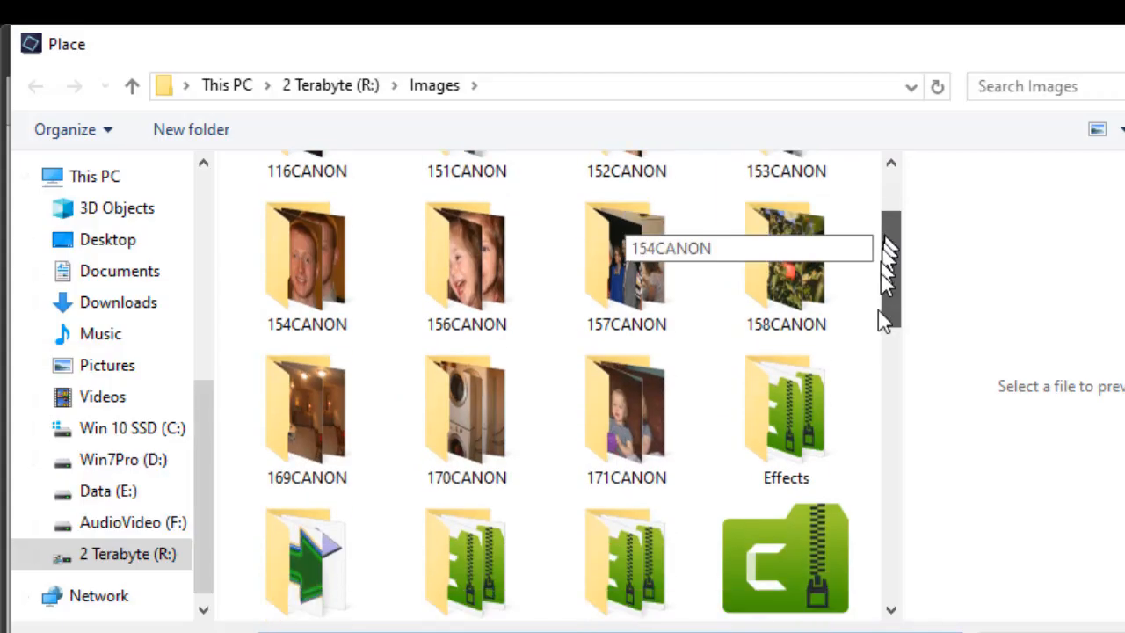
scroll(down, 3)
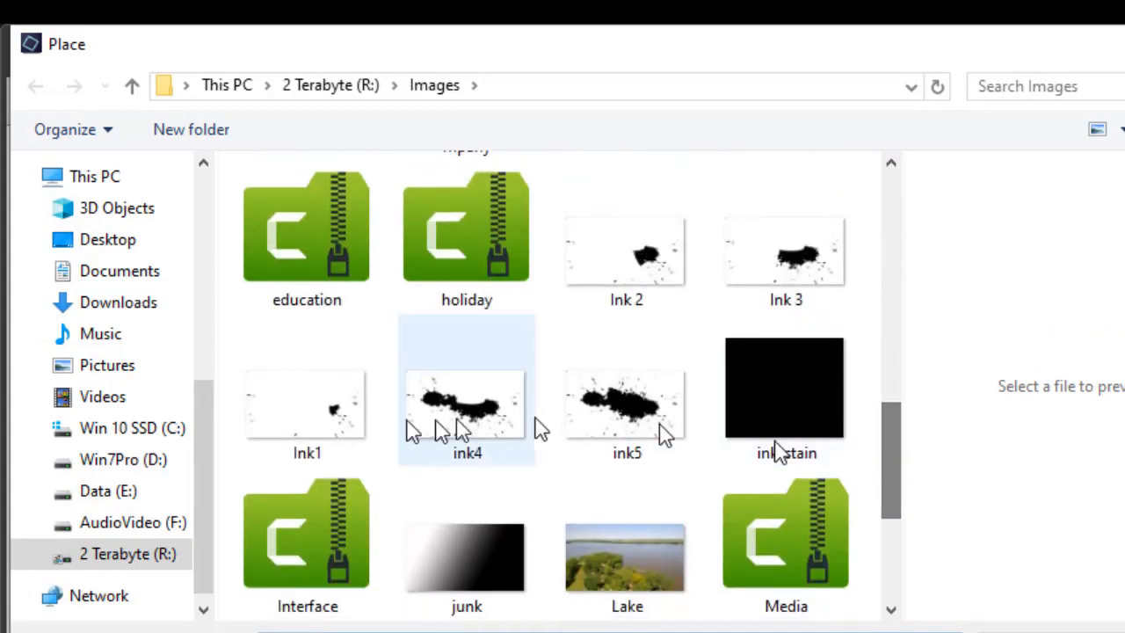
click(784, 388)
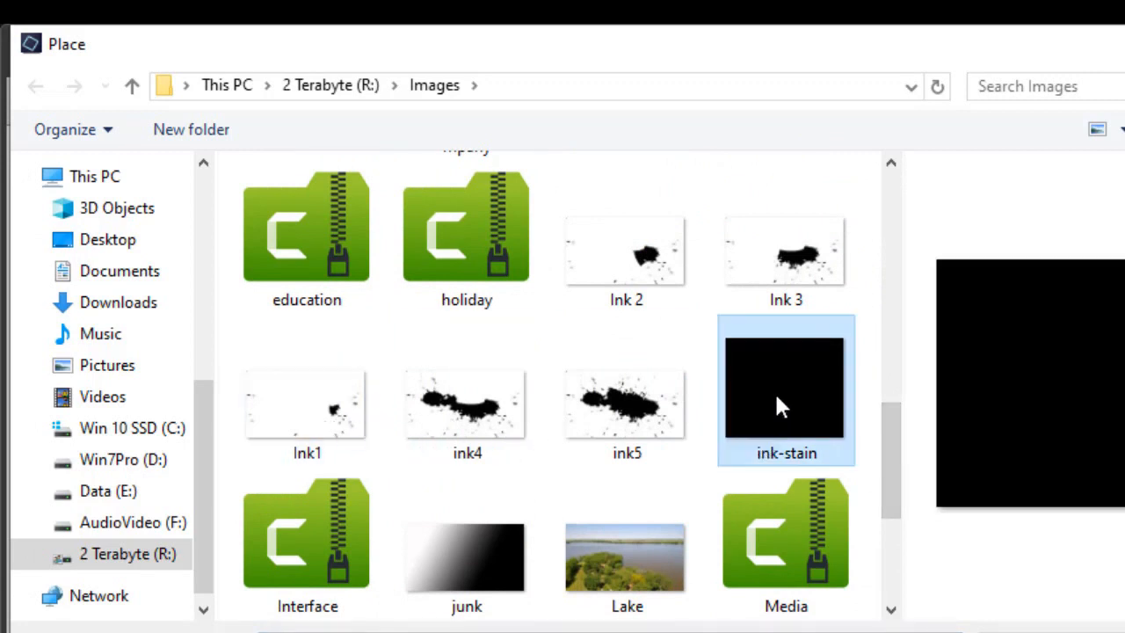
double_click(784, 391)
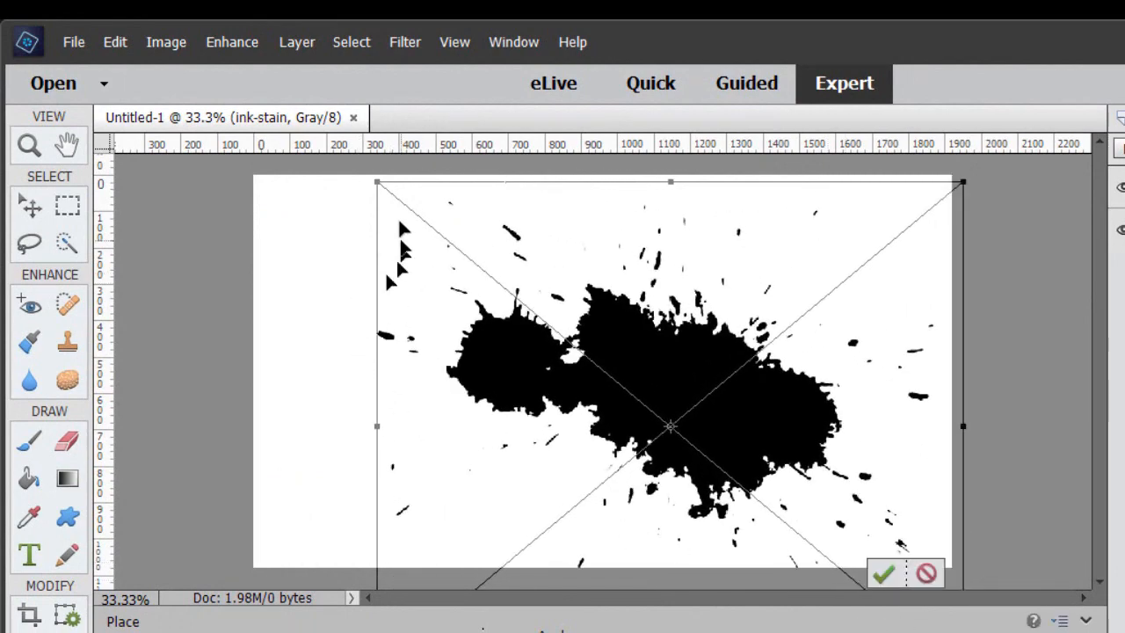
Scale the ink stain to cover the canvas and save it as JPEG 'i5'
drag(378, 182, 198, 158)
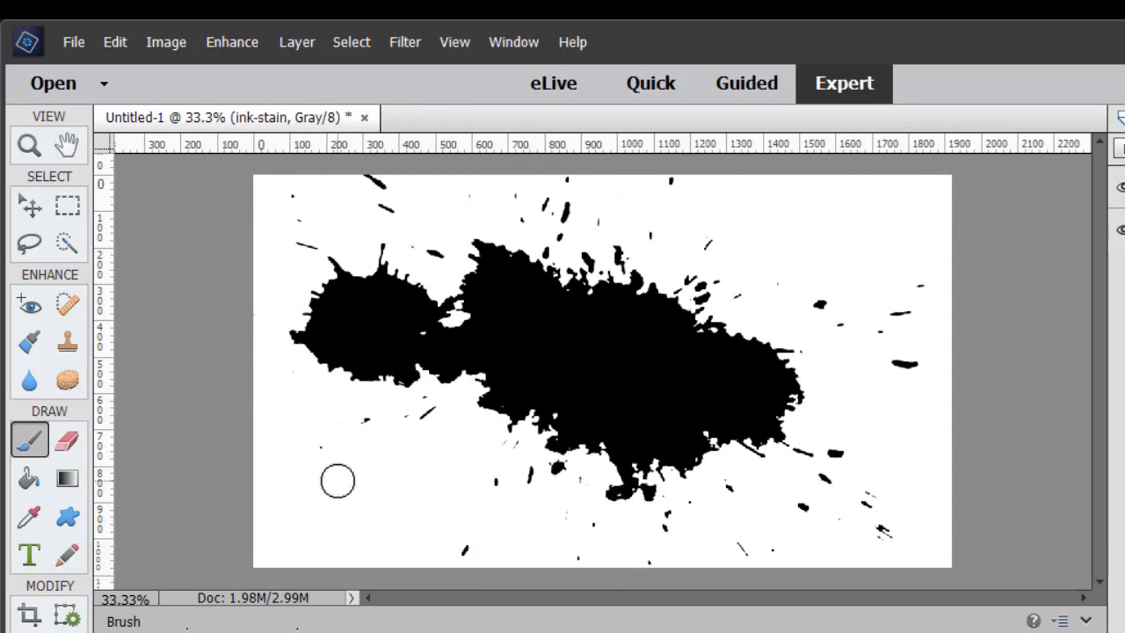
mouse_move(179, 184)
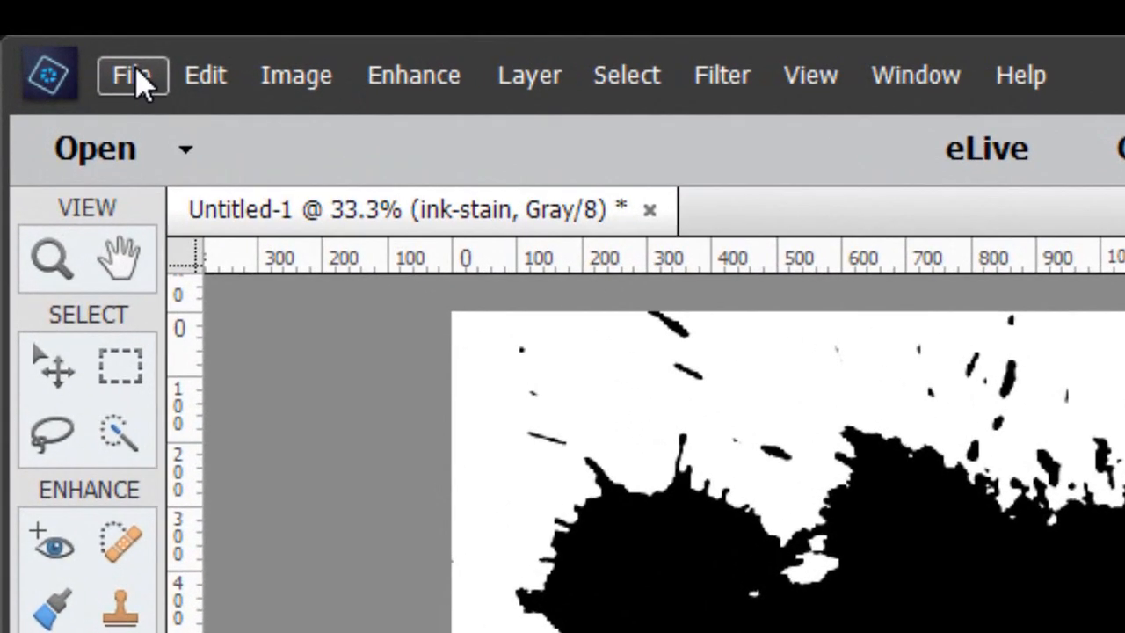
click(130, 74)
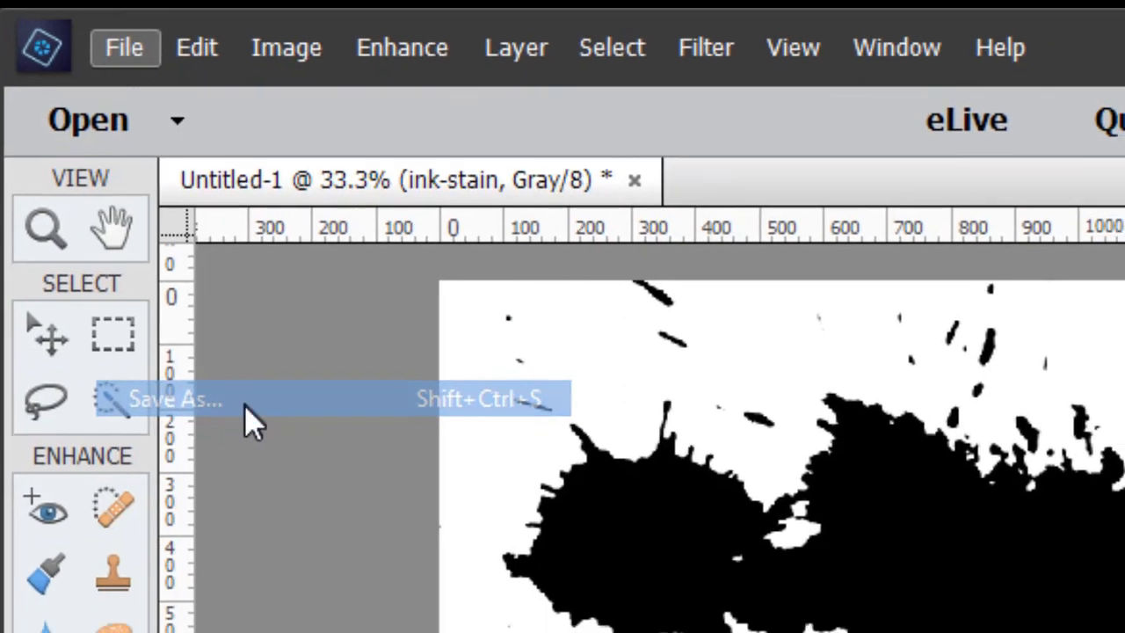
click(176, 398)
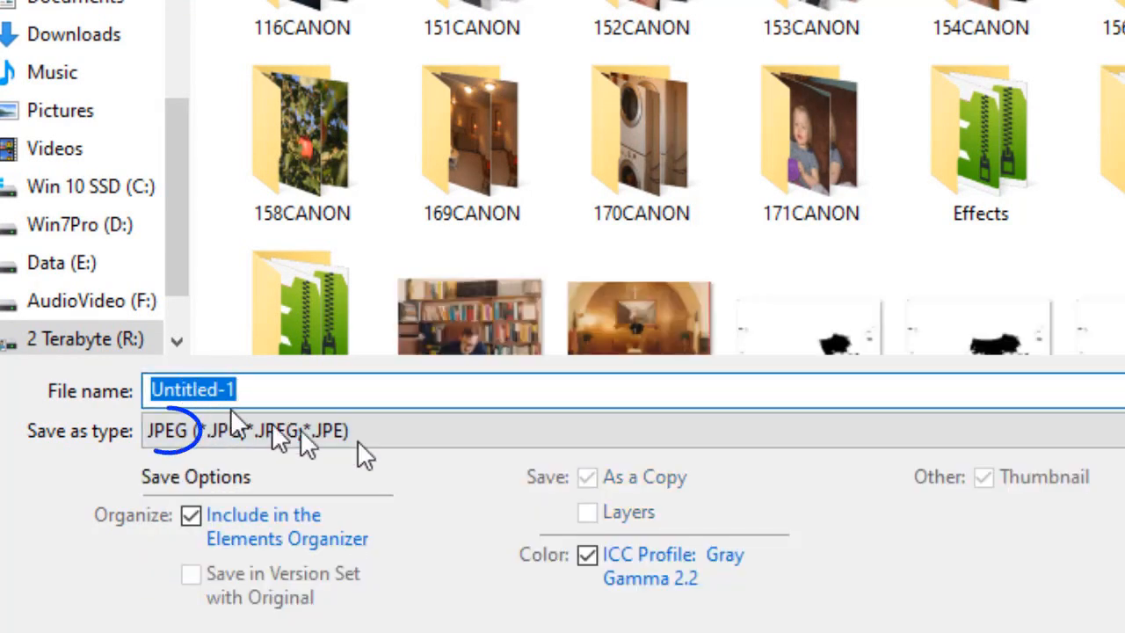
text(i)
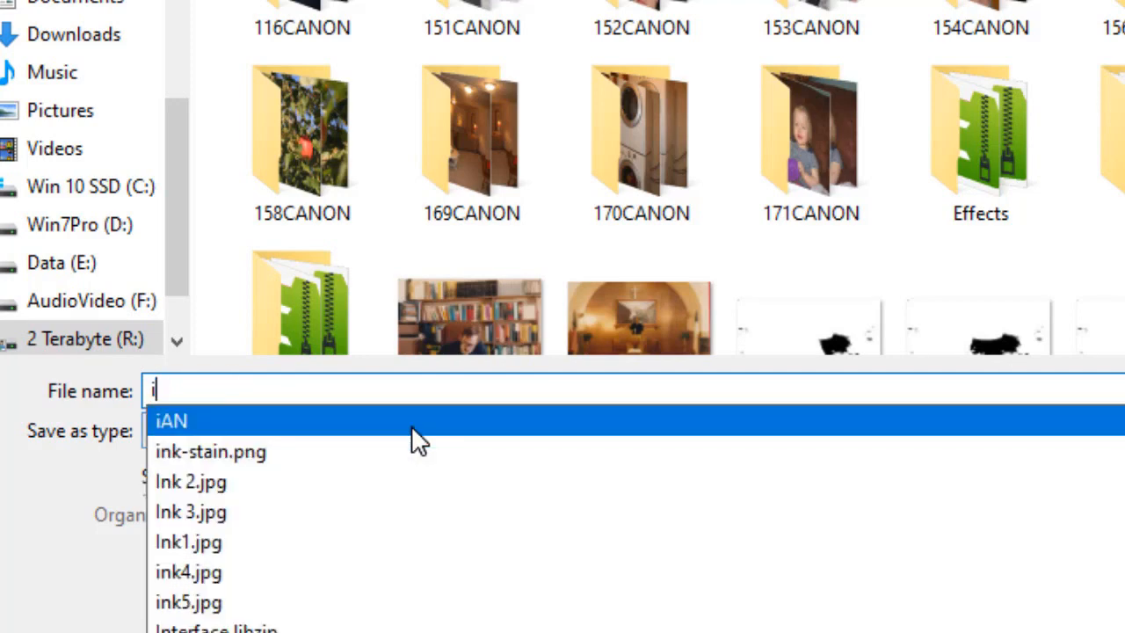
text(5)
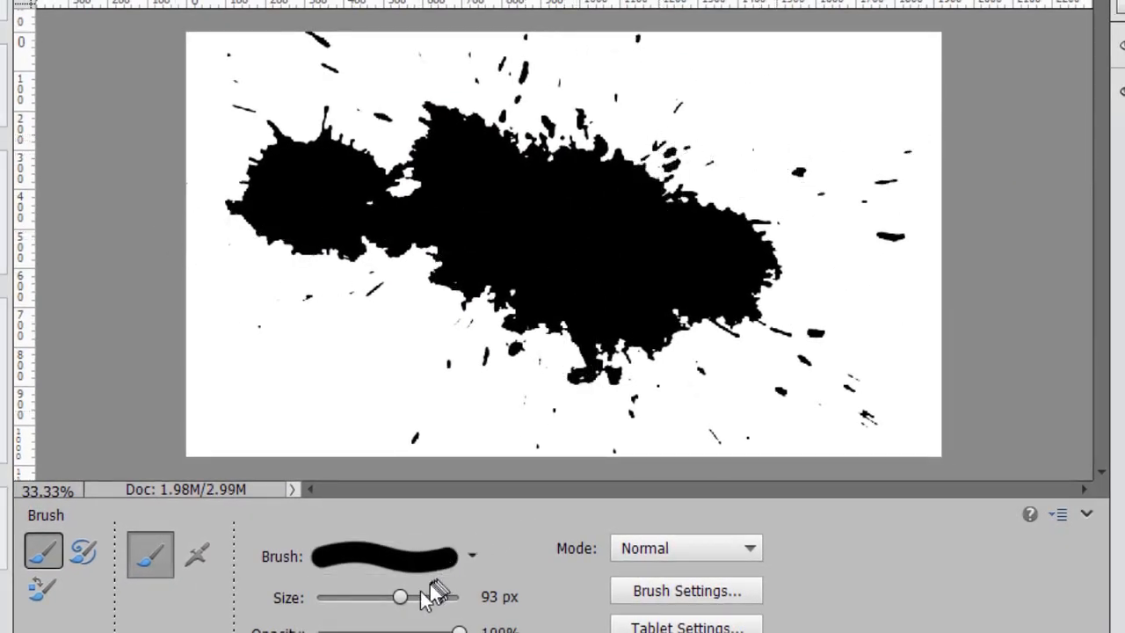
Simplify the Smart Layer and paint out the stain's right side with a 447 px white brush
drag(400, 597, 415, 596)
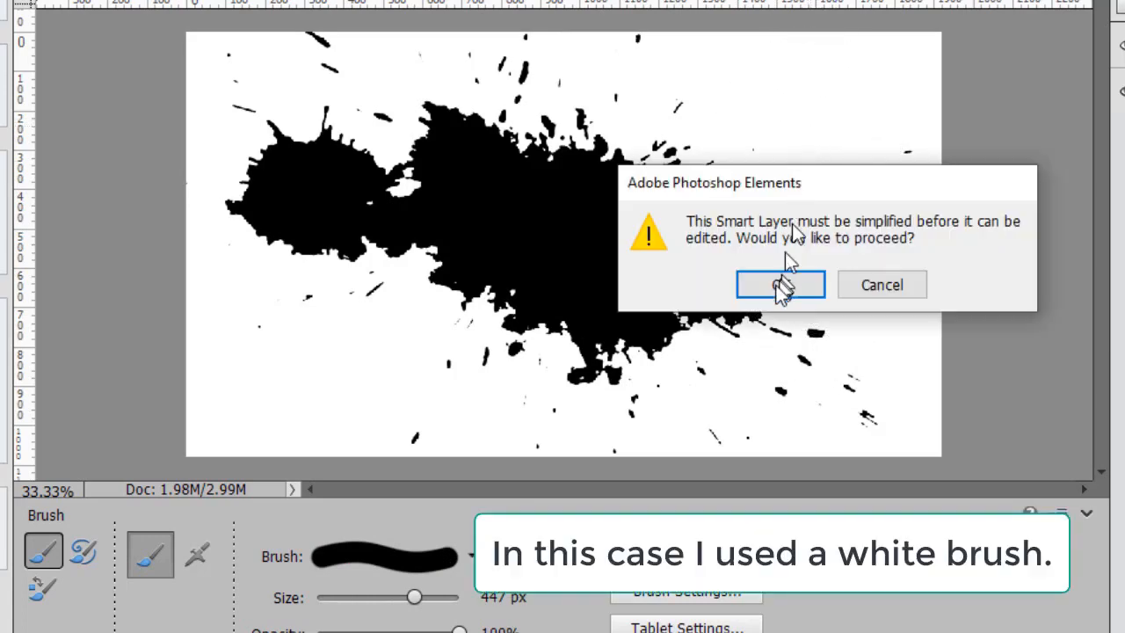
click(780, 284)
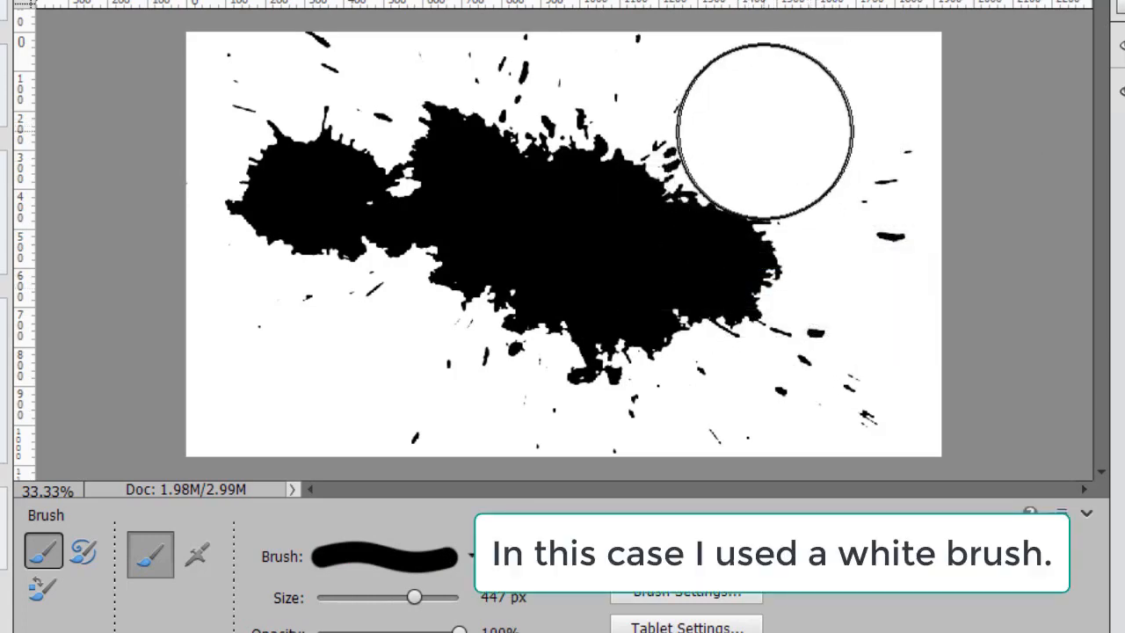
drag(762, 132, 765, 316)
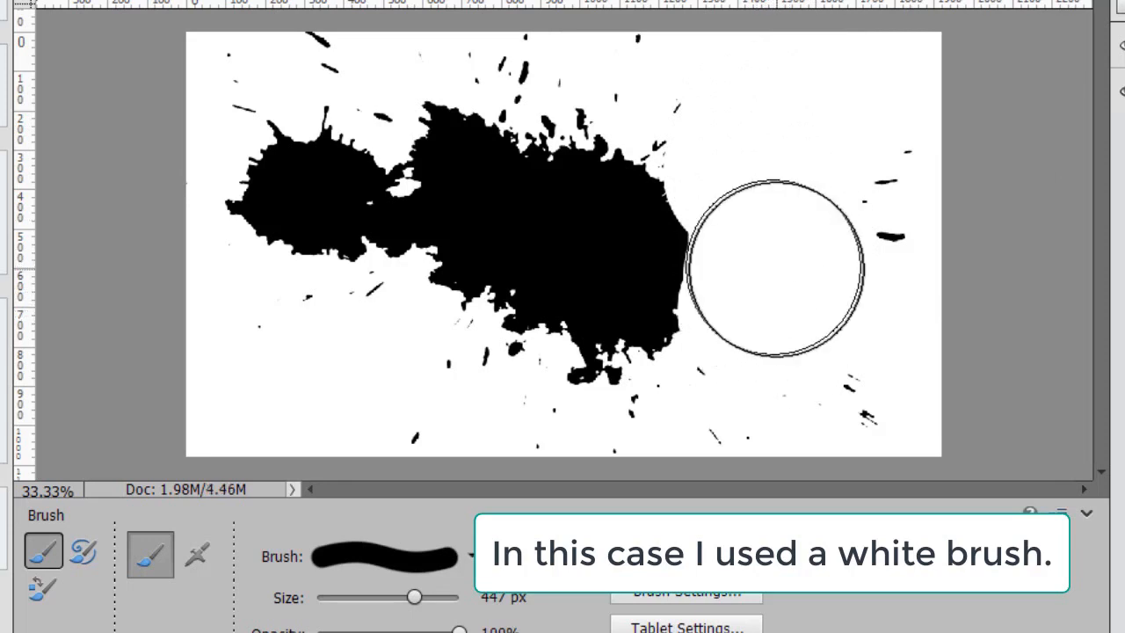
mouse_move(760, 309)
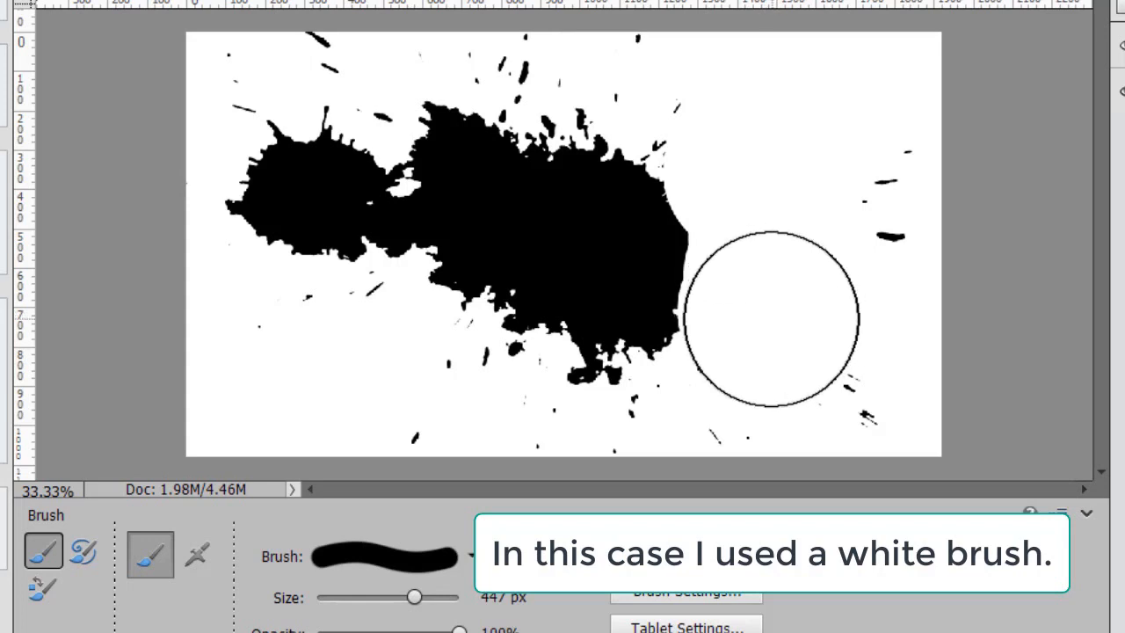
drag(769, 316, 620, 378)
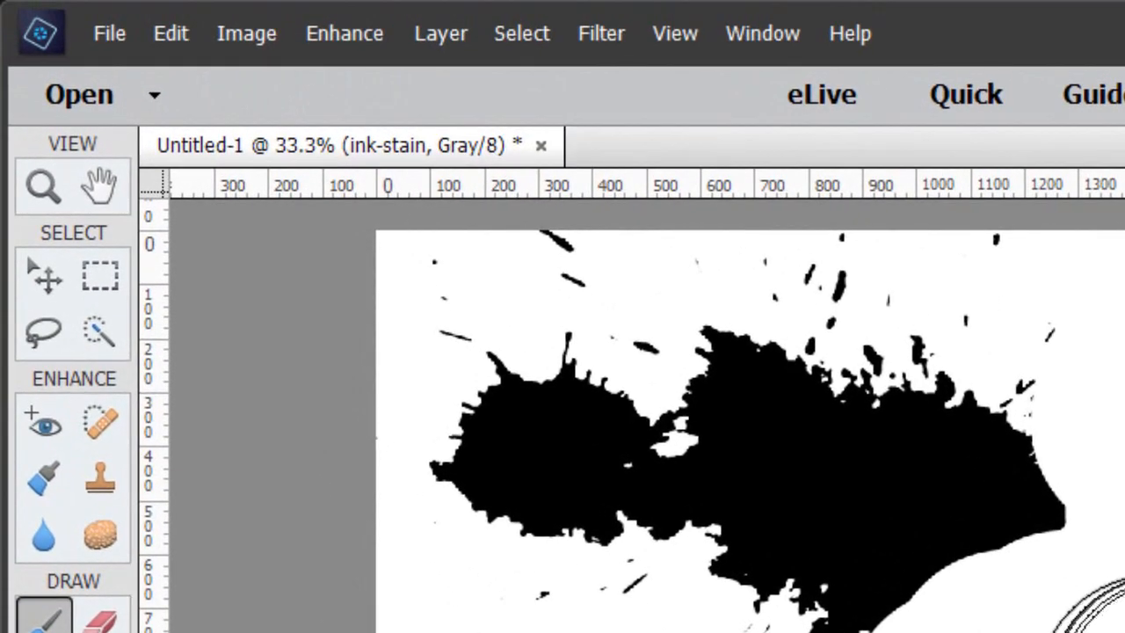
Save the smaller stain versions as JPEGs at Maximum quality (11)
click(109, 32)
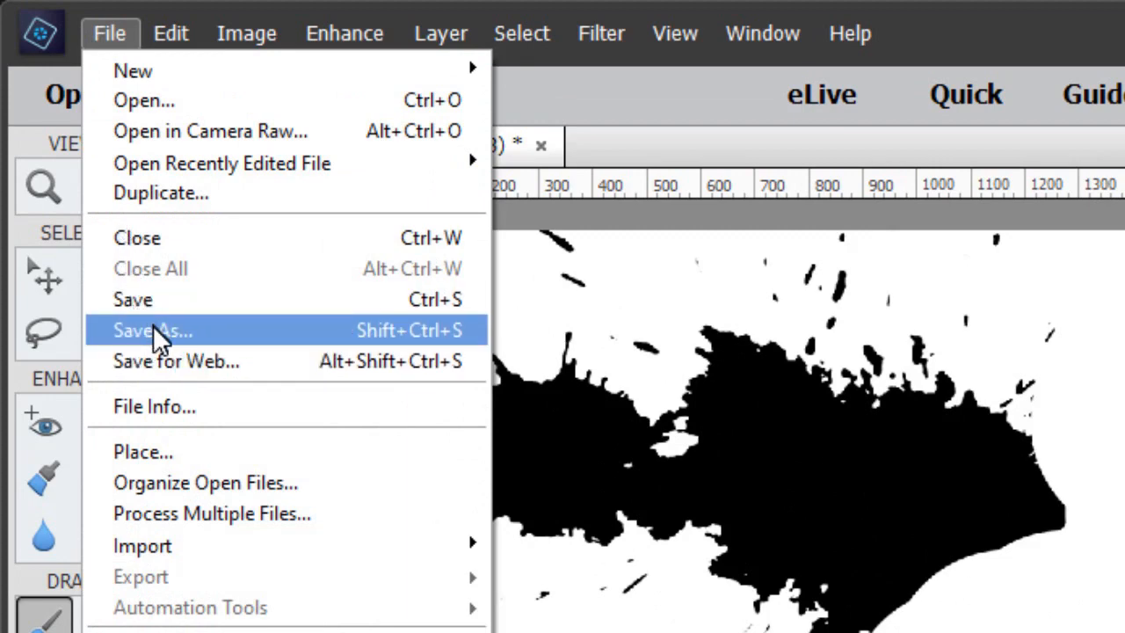
click(152, 330)
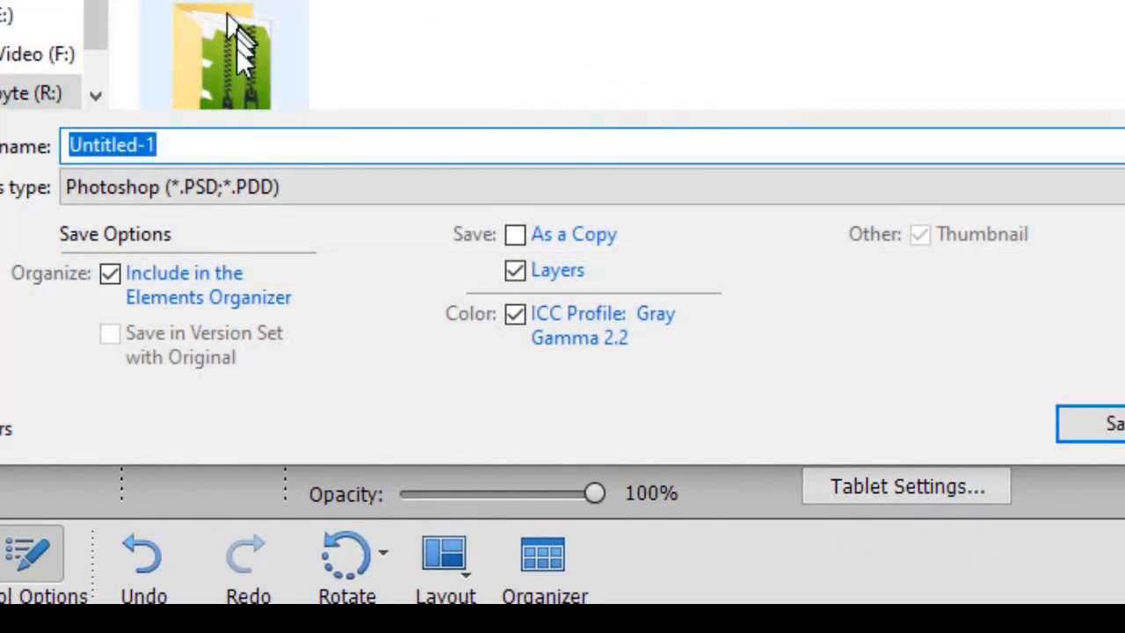
click(172, 186)
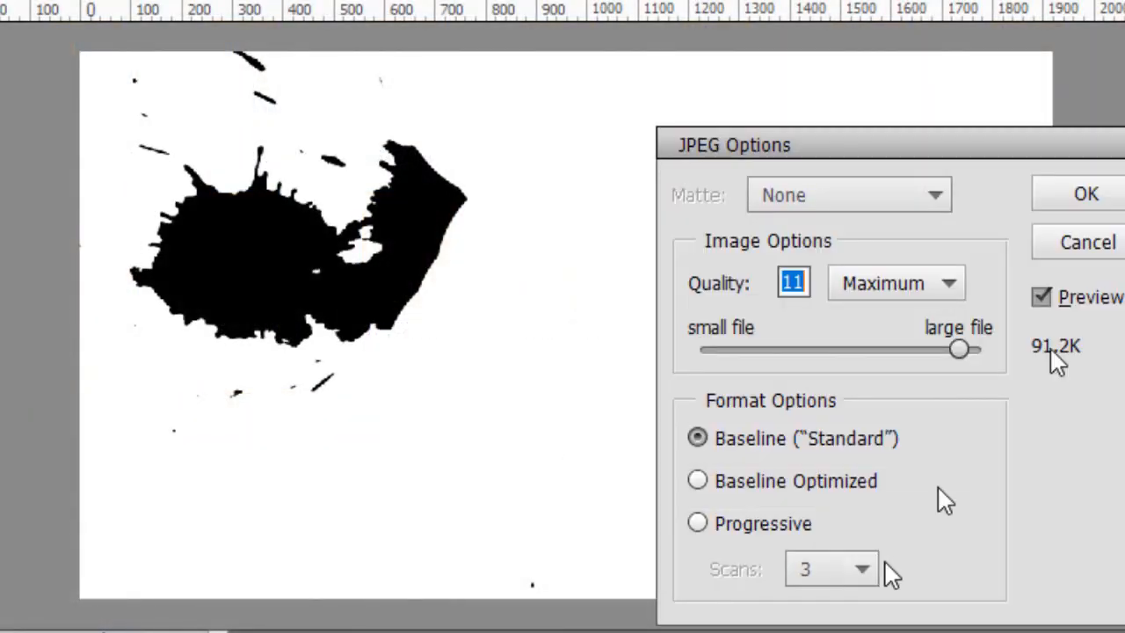
click(1085, 194)
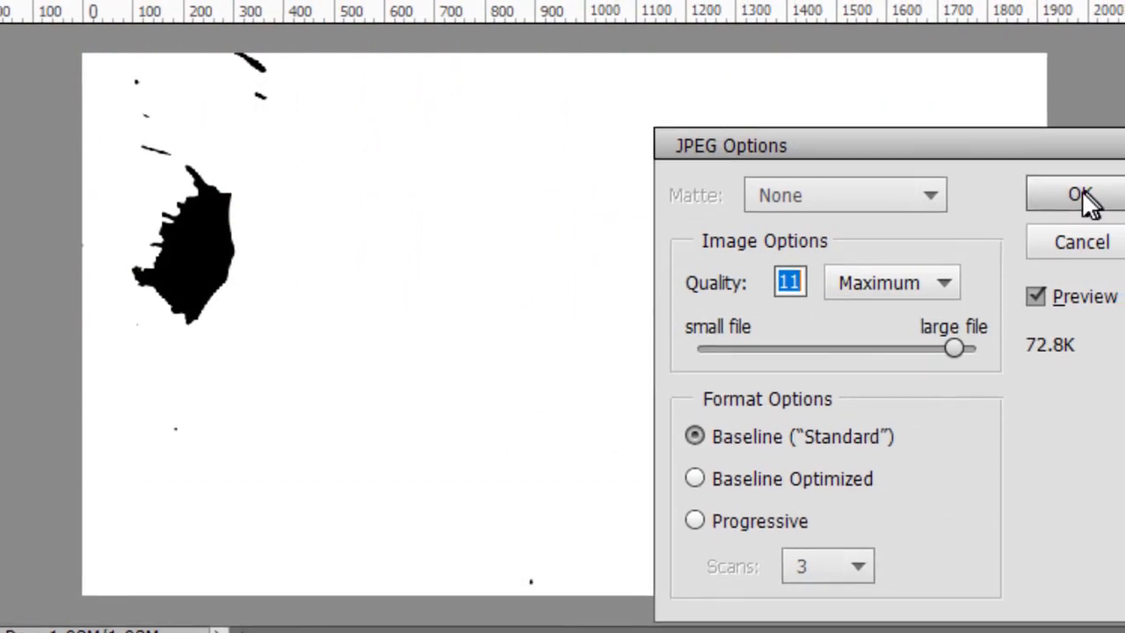
click(1078, 194)
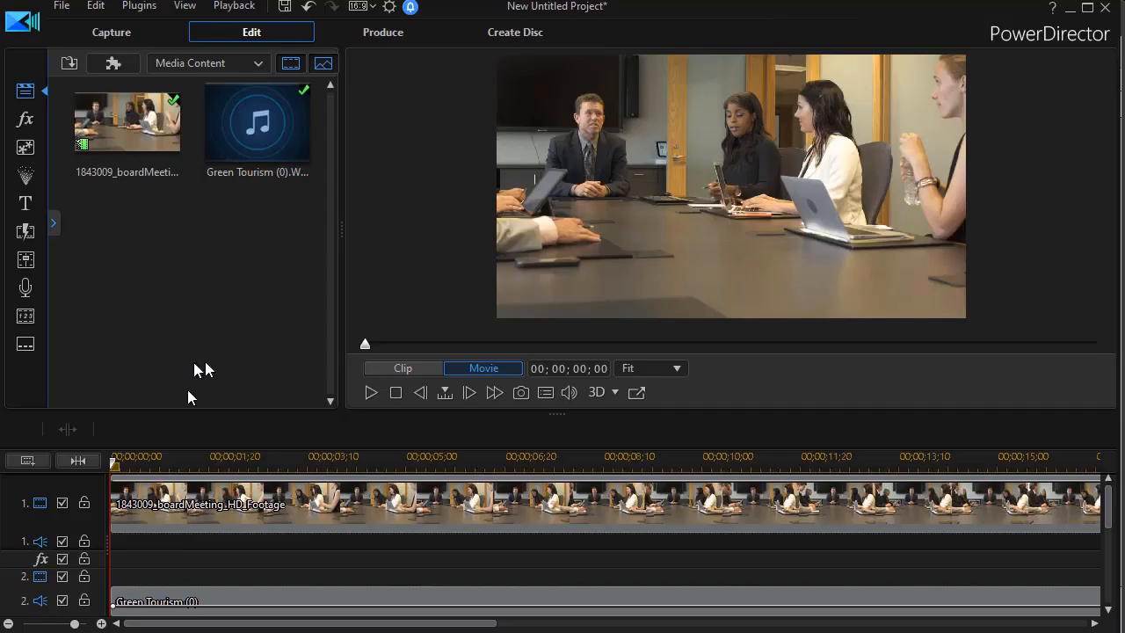
mouse_move(145, 483)
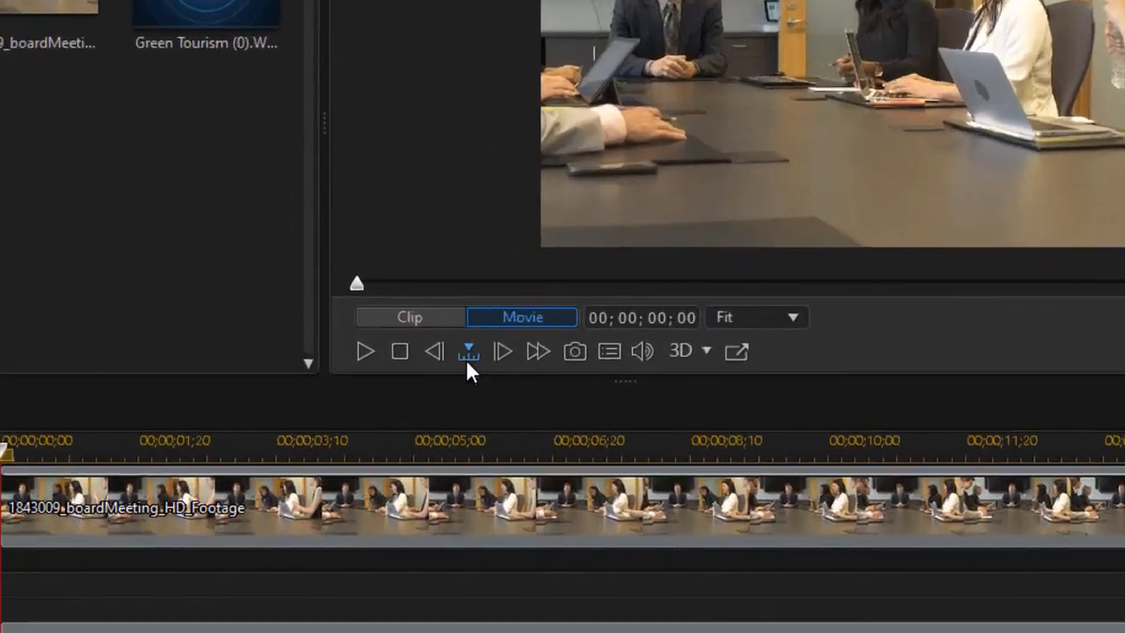
Mark a cut point on the board-meeting clip and its music
click(467, 350)
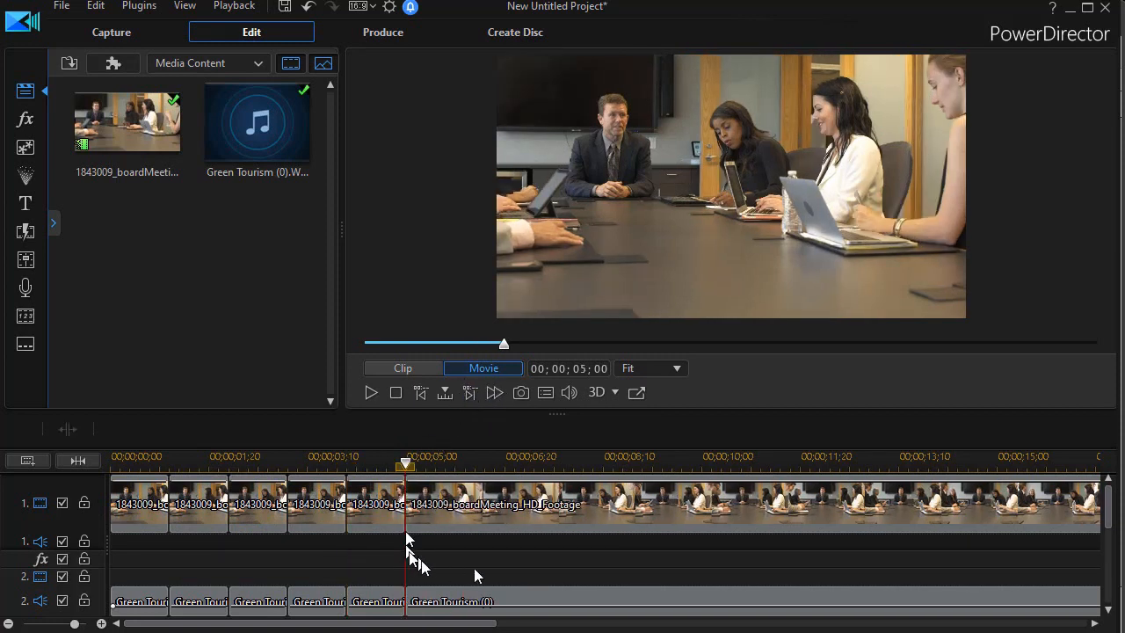
mouse_move(220, 503)
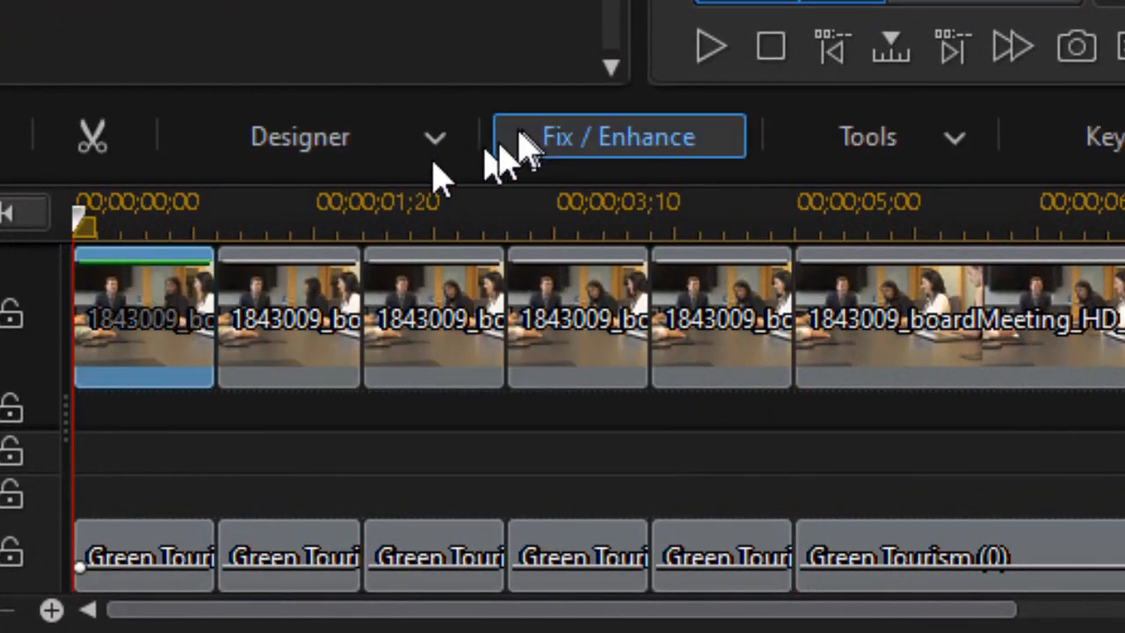
Open Mask Designer for the first clip and import ink-stain i1 as an image mask
click(435, 137)
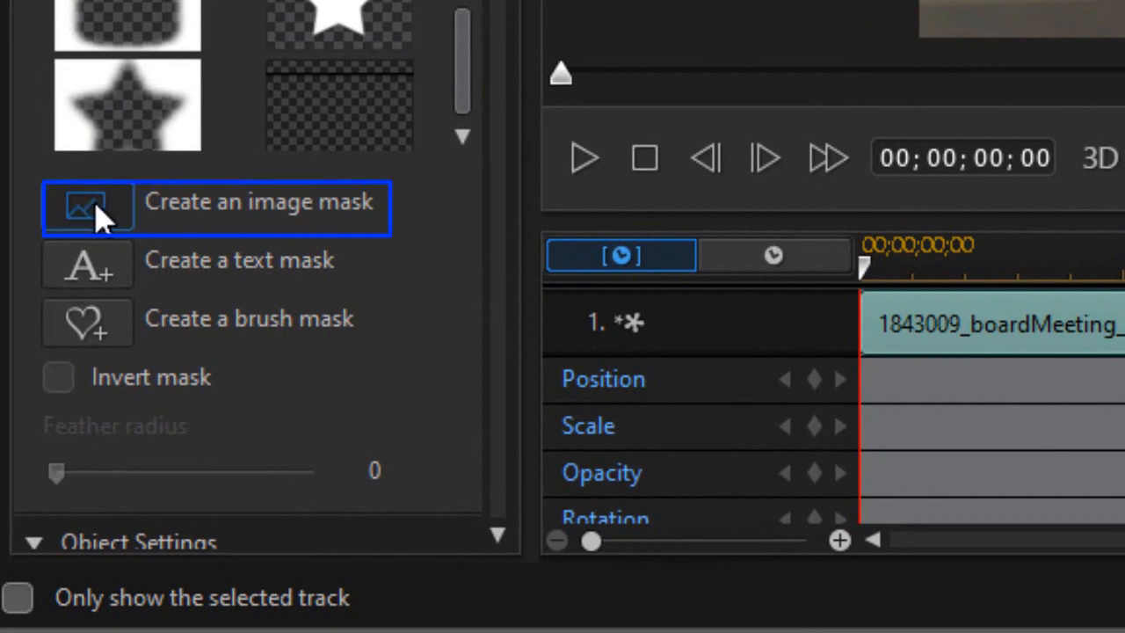
click(87, 208)
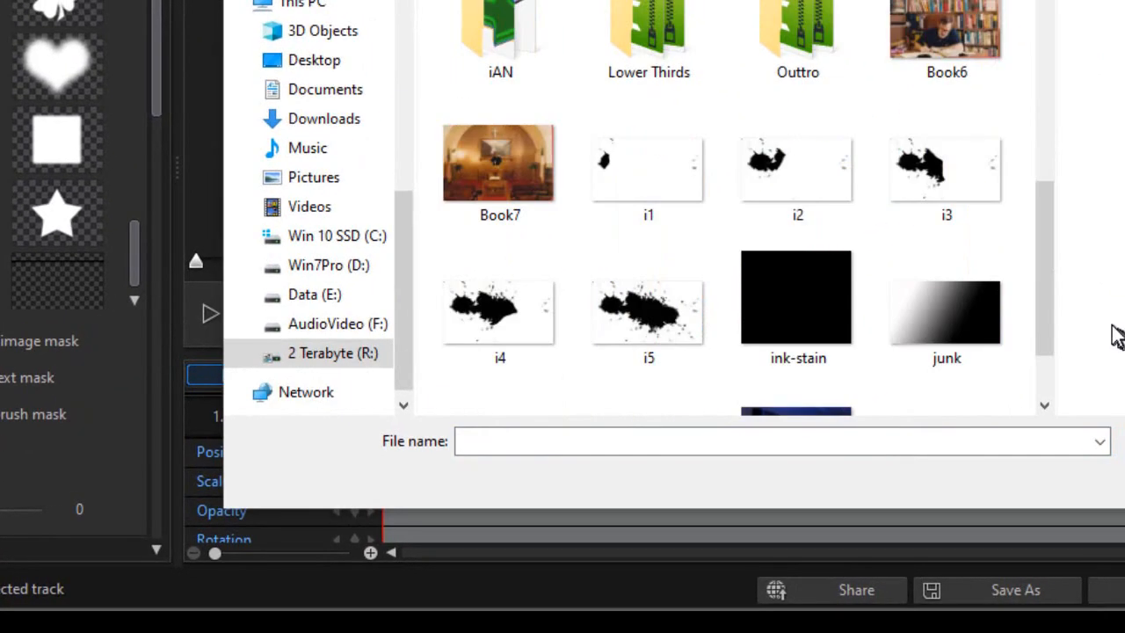
click(649, 171)
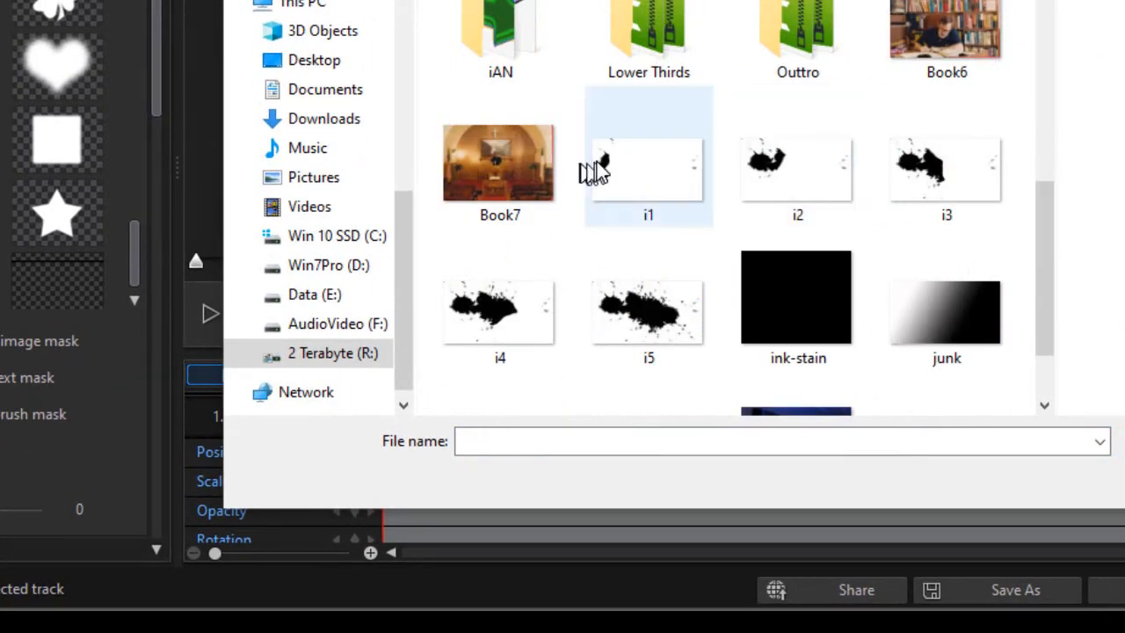
mouse_move(655, 182)
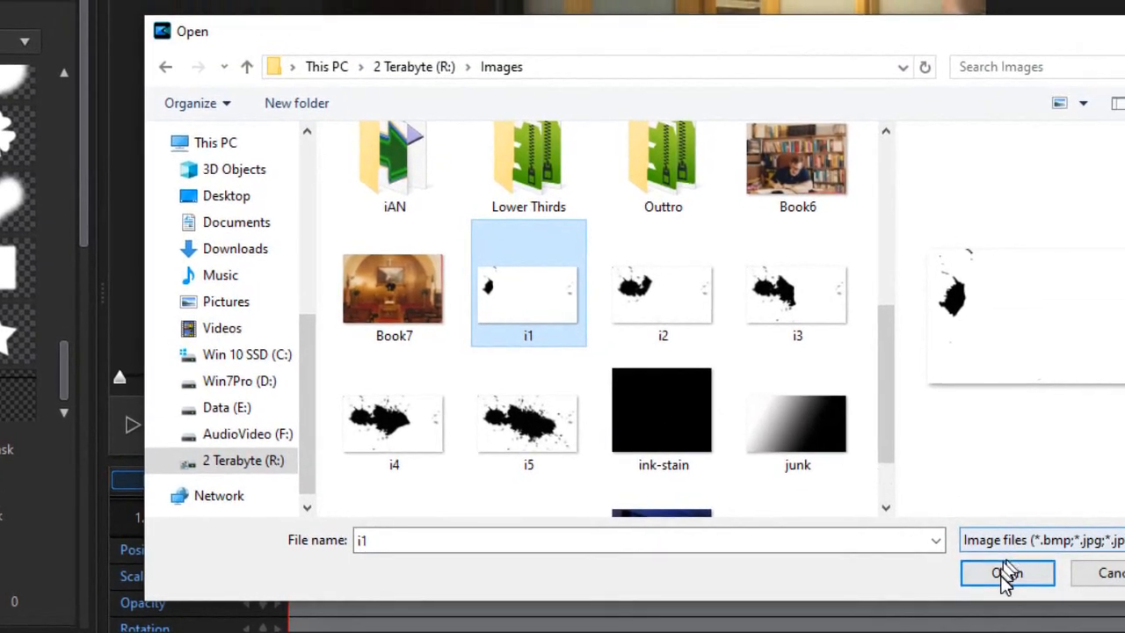
click(1007, 573)
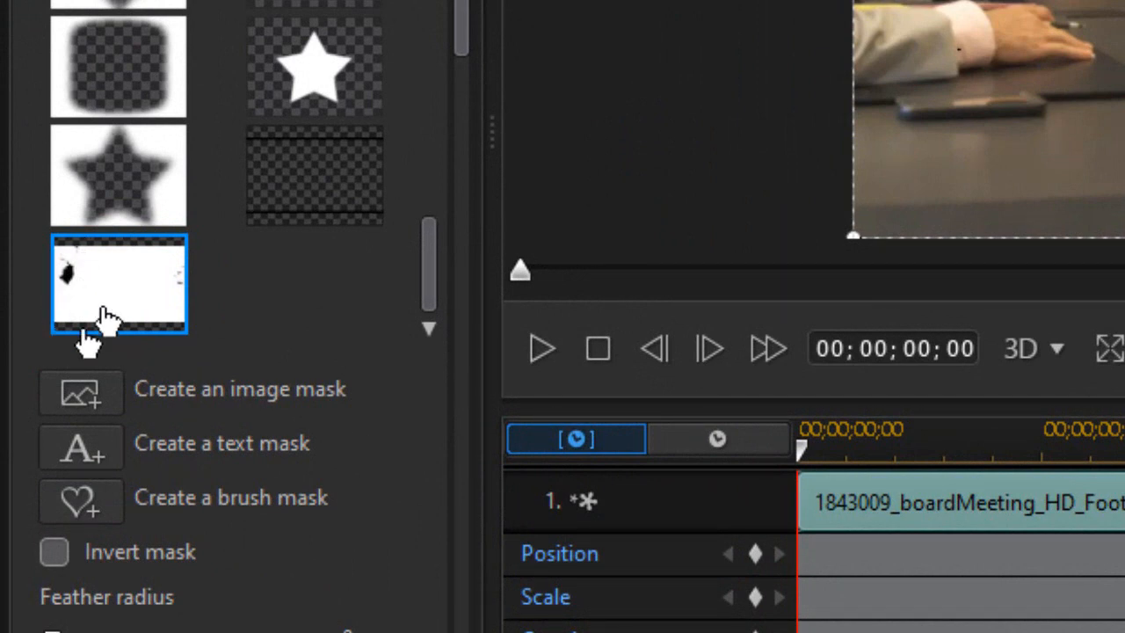
mouse_move(80, 393)
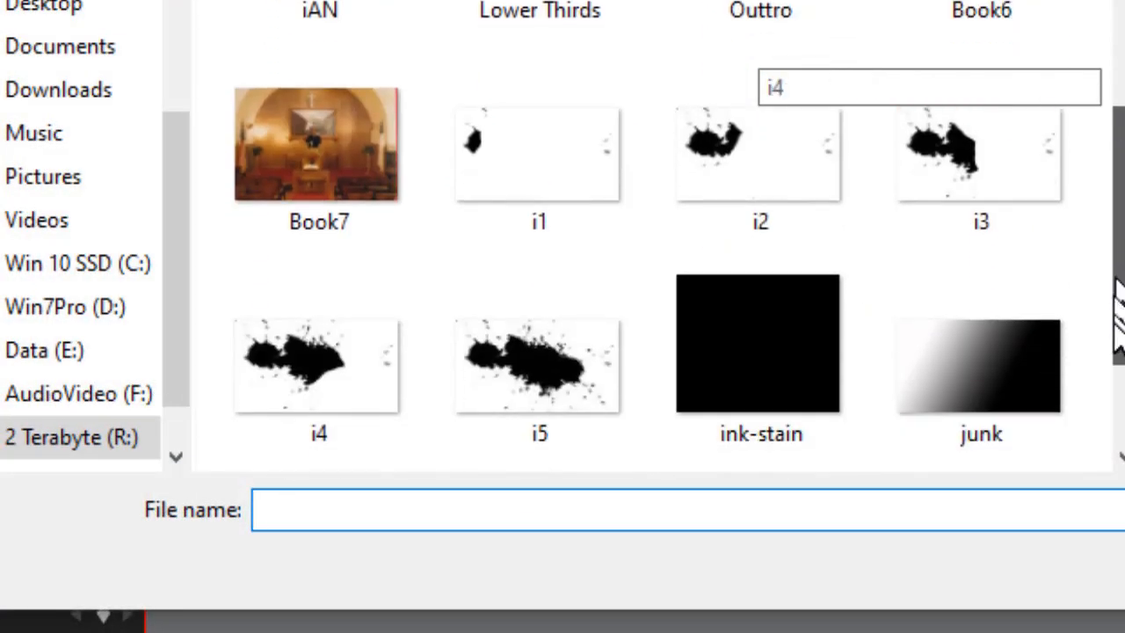
Import ink-stain images i2 through i5 as additional image masks
click(759, 154)
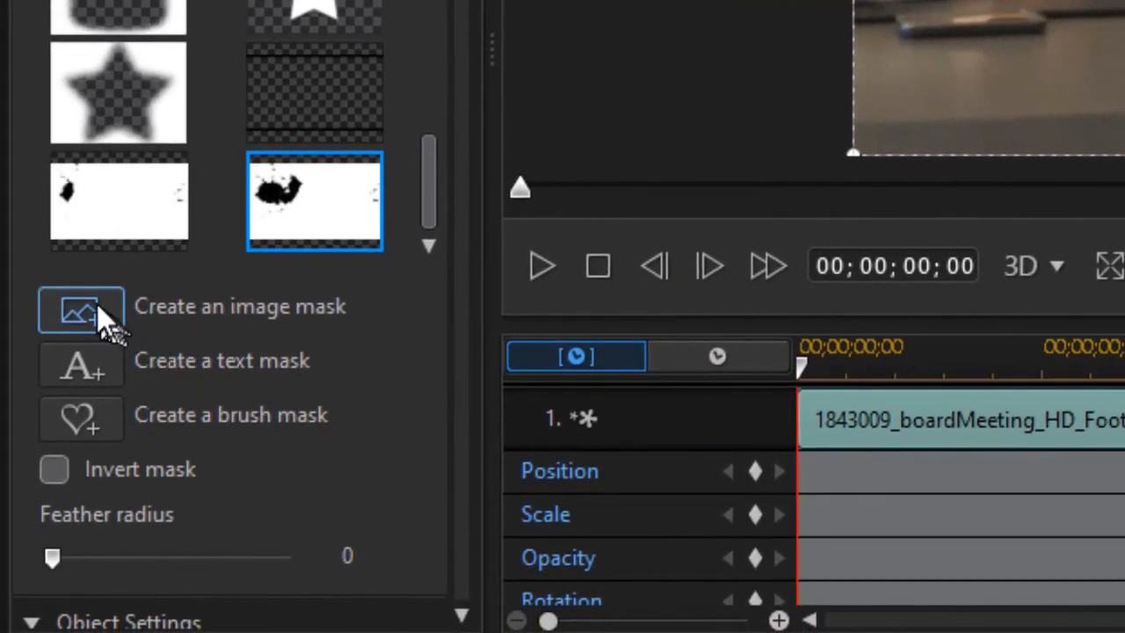
click(80, 310)
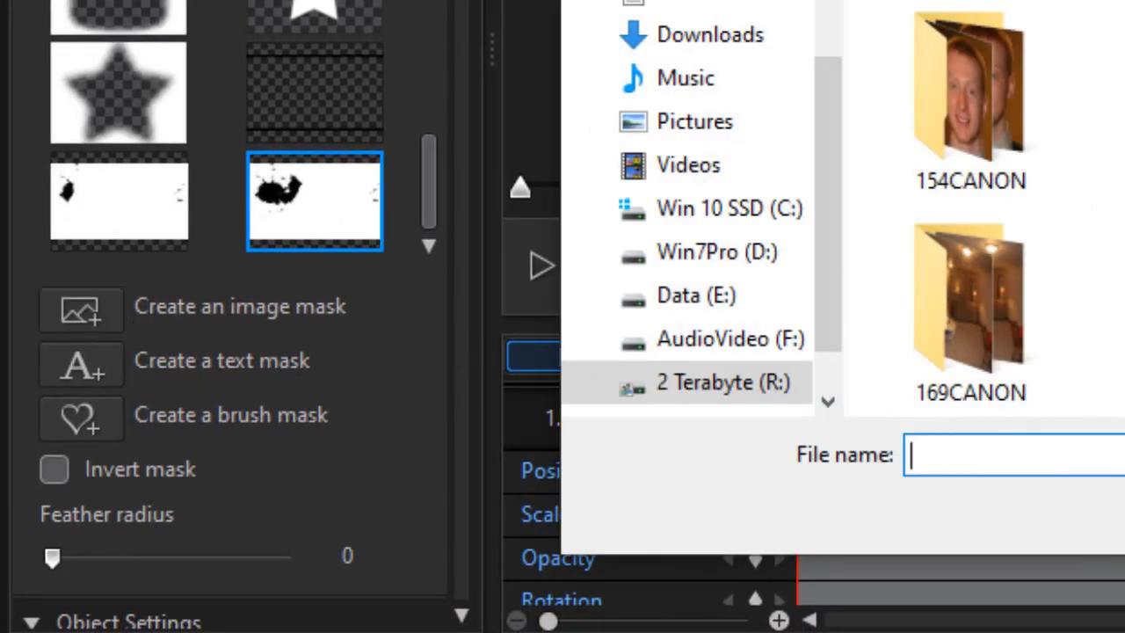
text(i3)
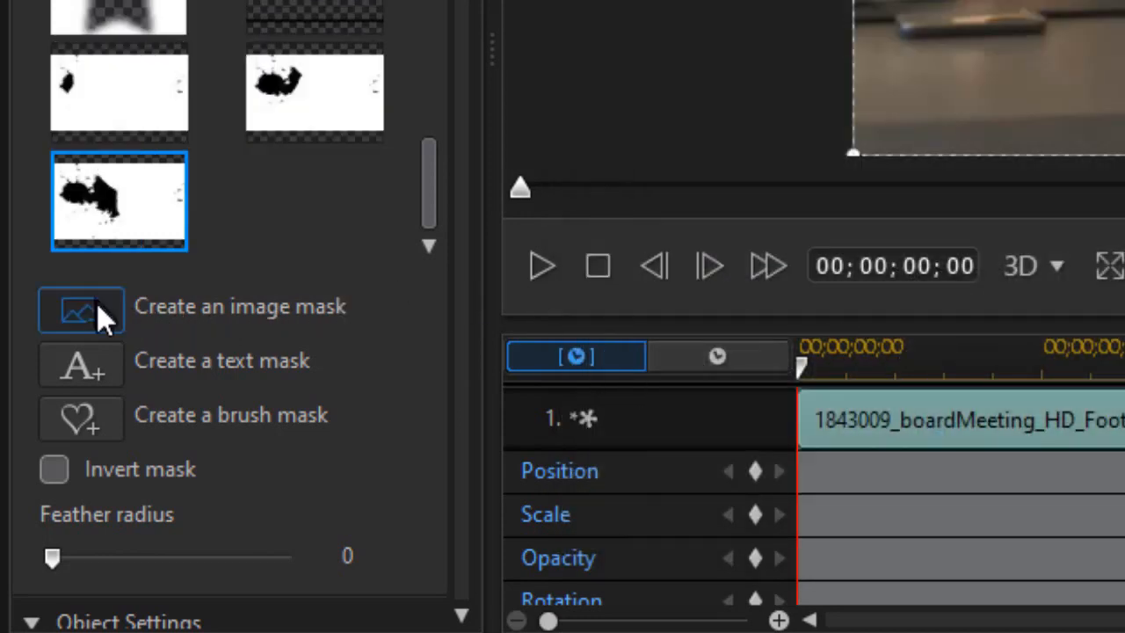
click(81, 309)
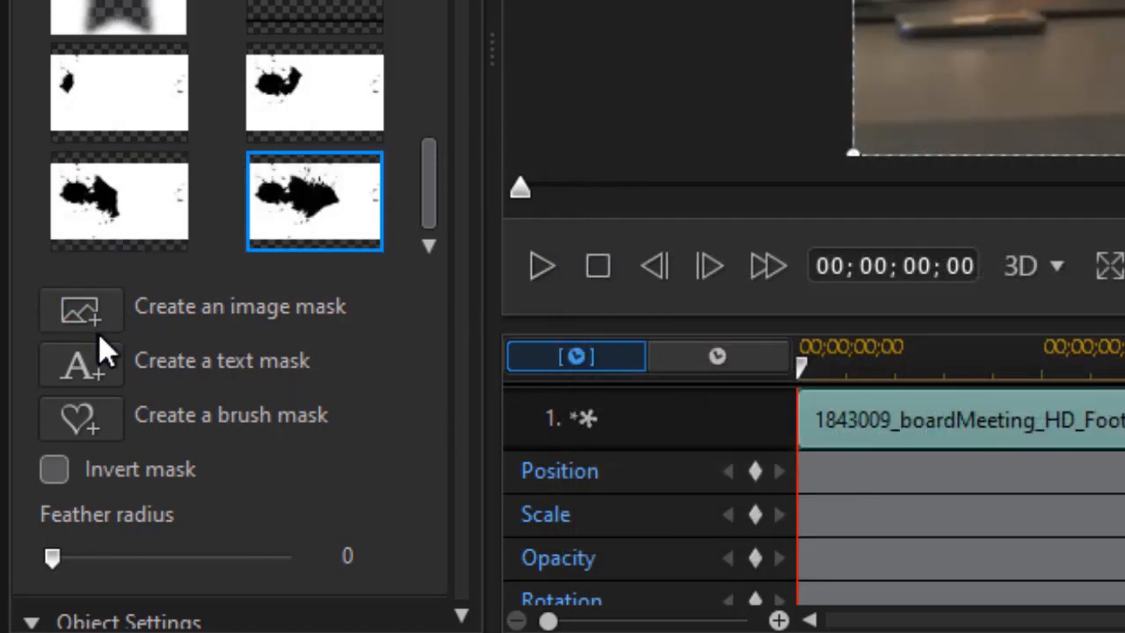
click(81, 309)
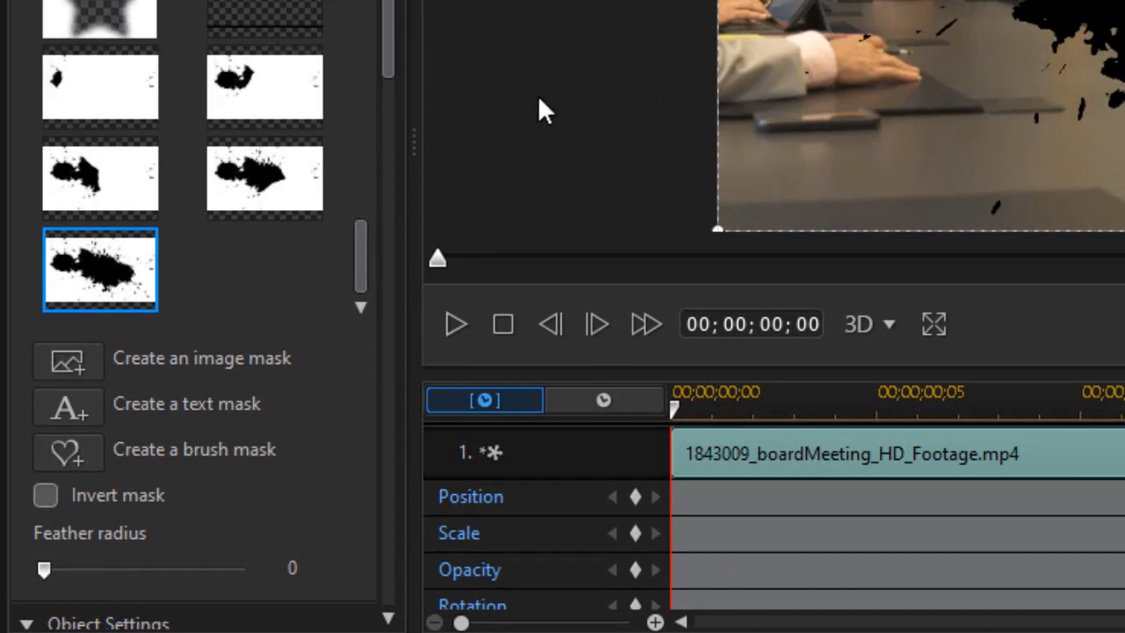
mouse_move(347, 184)
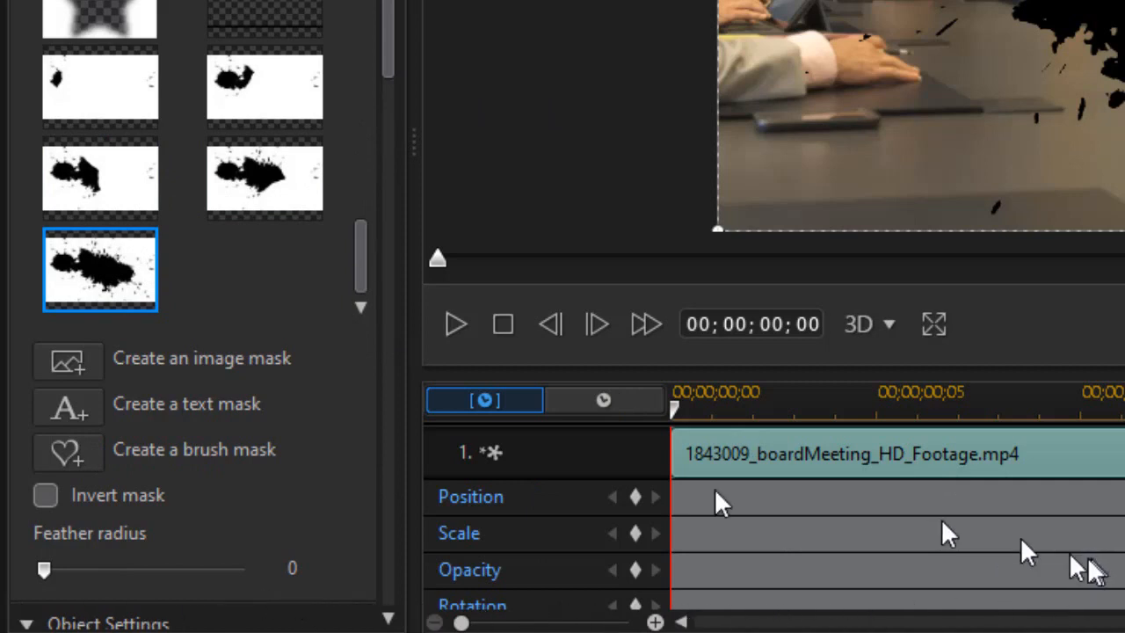
Apply the i1 ink-stain mask to the first clip with Invert mask ticked
click(99, 86)
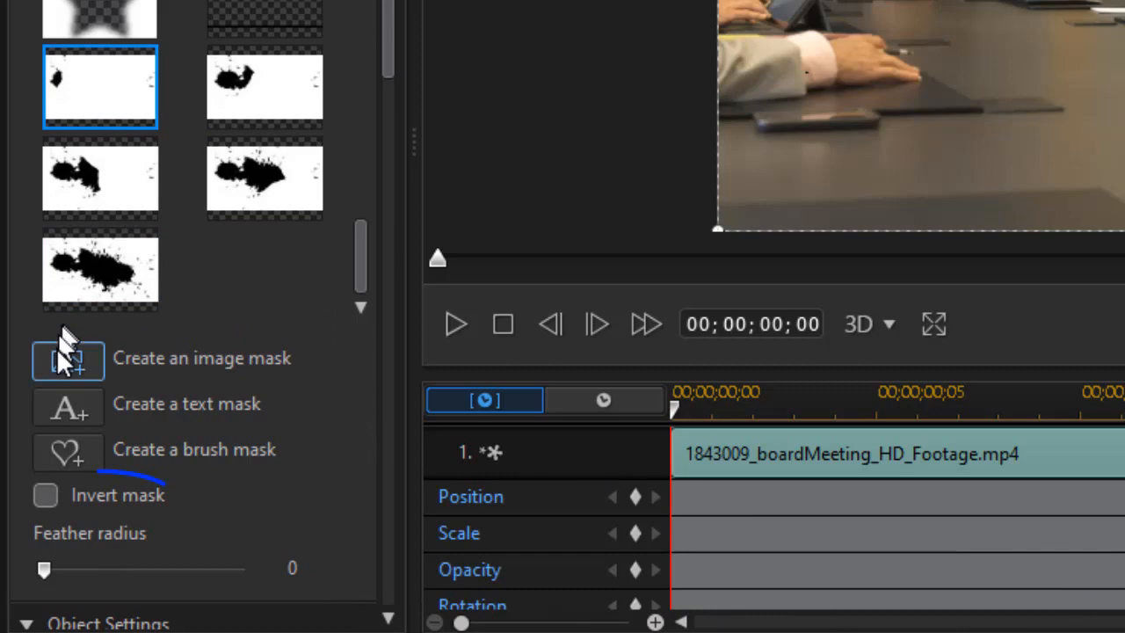
click(46, 495)
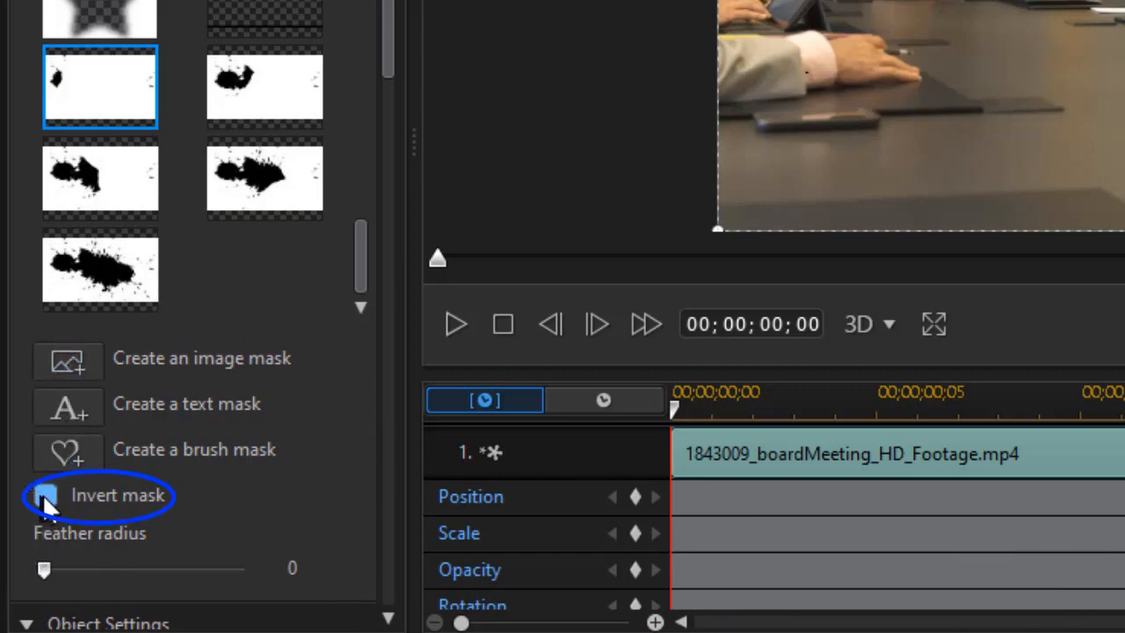
click(44, 495)
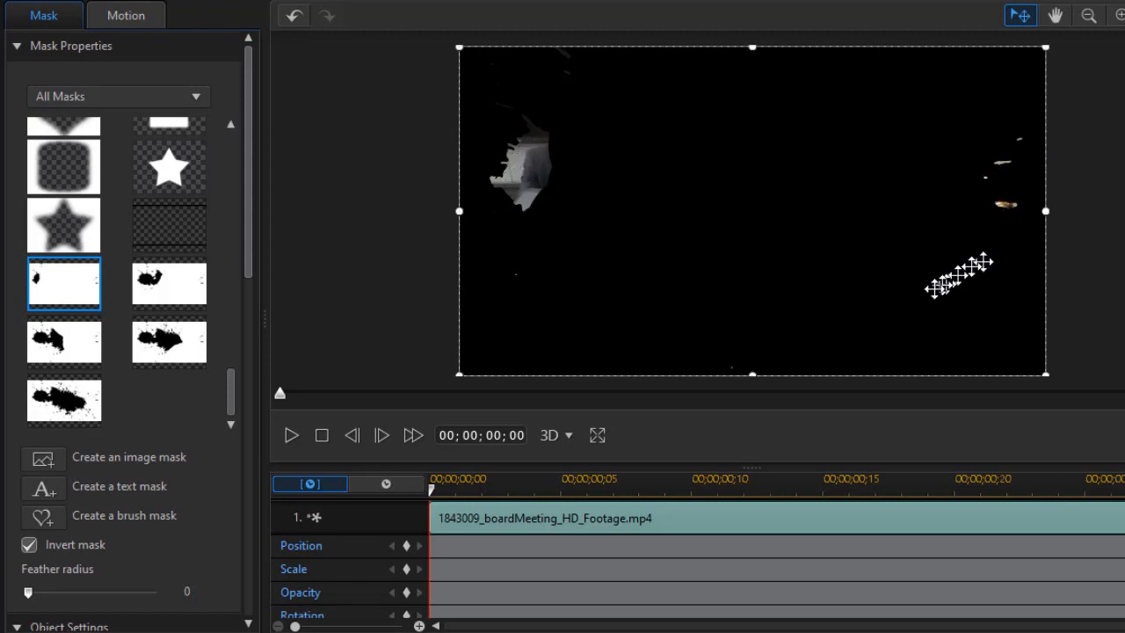
mouse_move(738, 229)
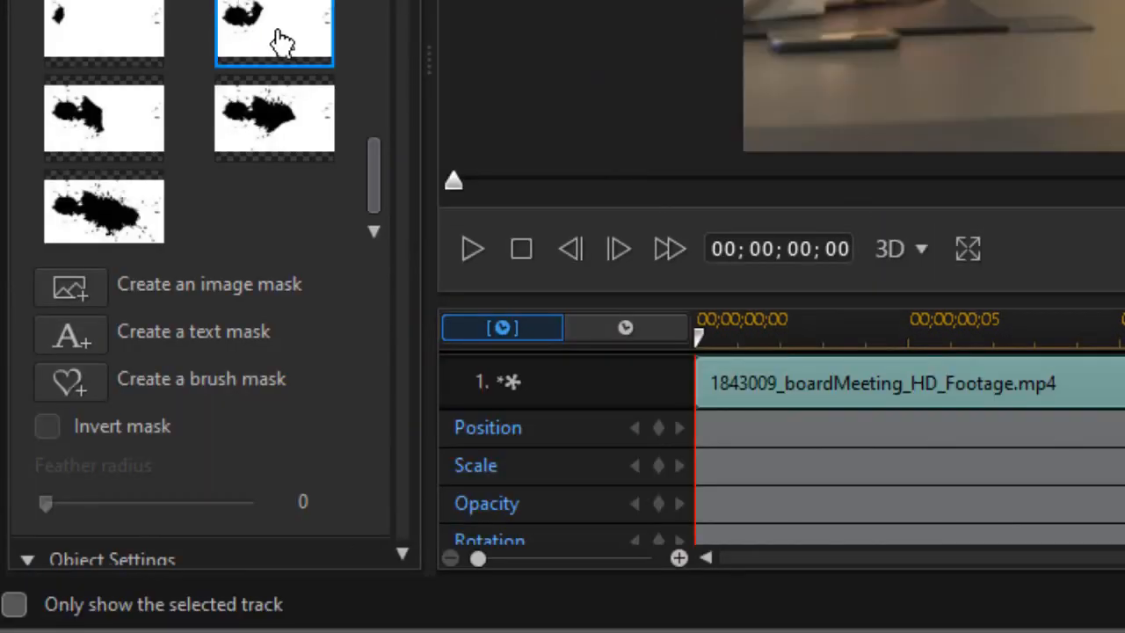
Apply progressively larger ink-stain masks (i2, i3, then the largest) to successive clips
click(47, 425)
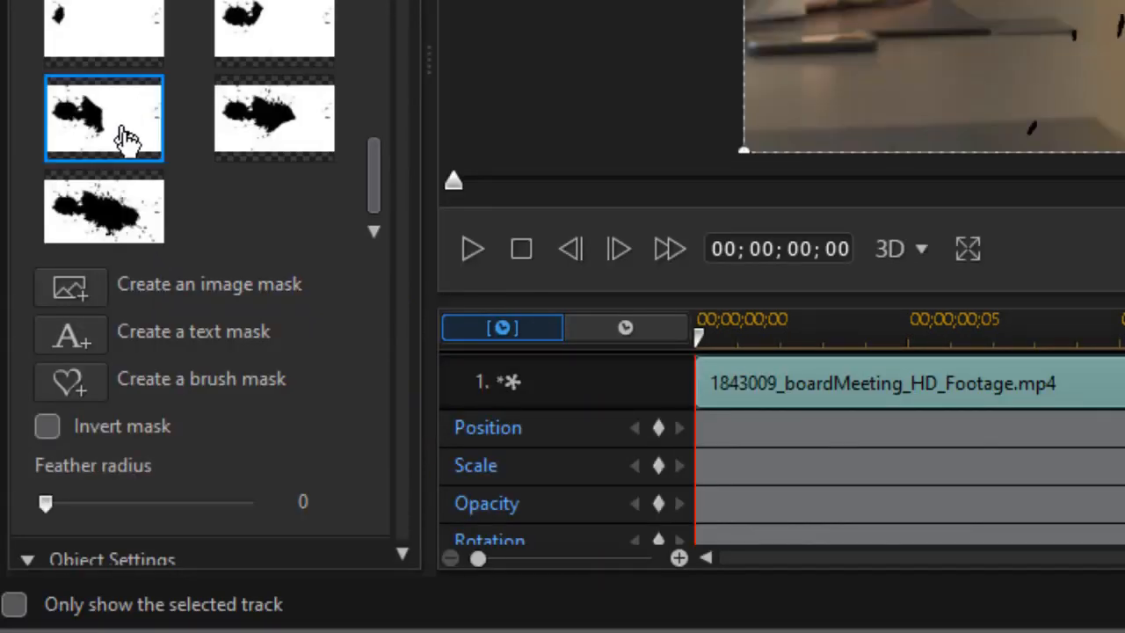
click(46, 426)
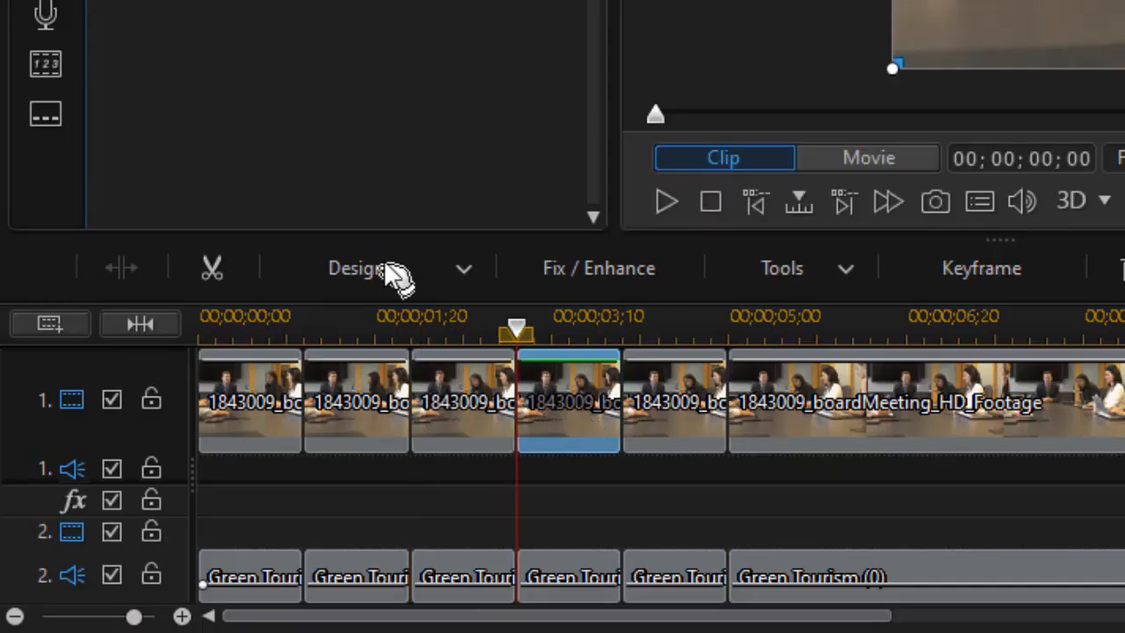
mouse_move(352, 369)
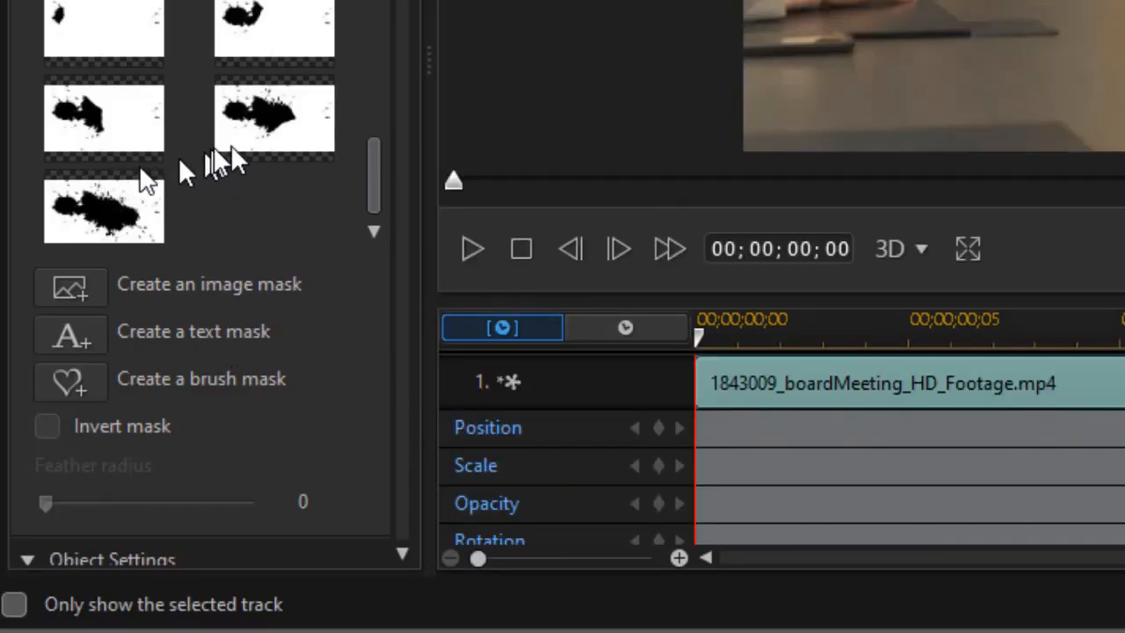
click(273, 116)
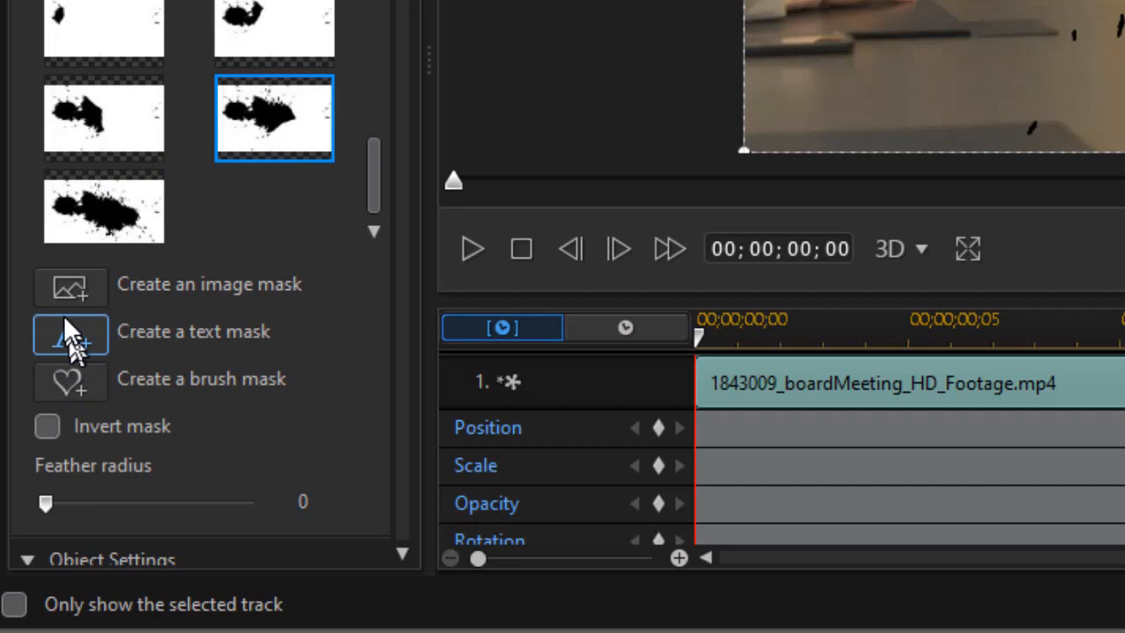
click(47, 427)
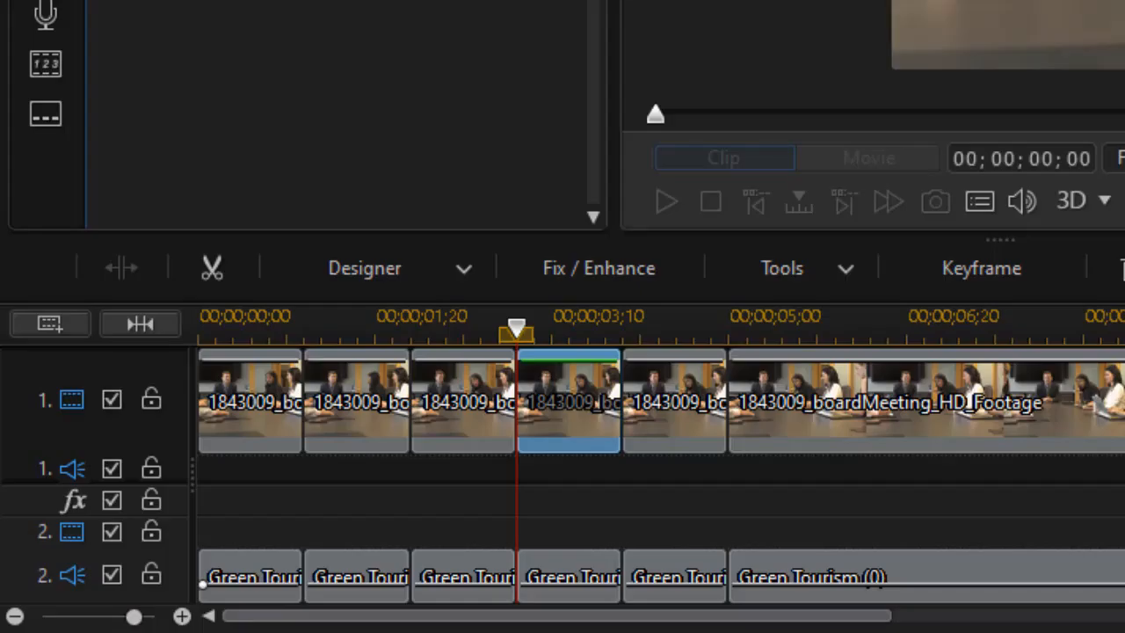
mouse_move(683, 427)
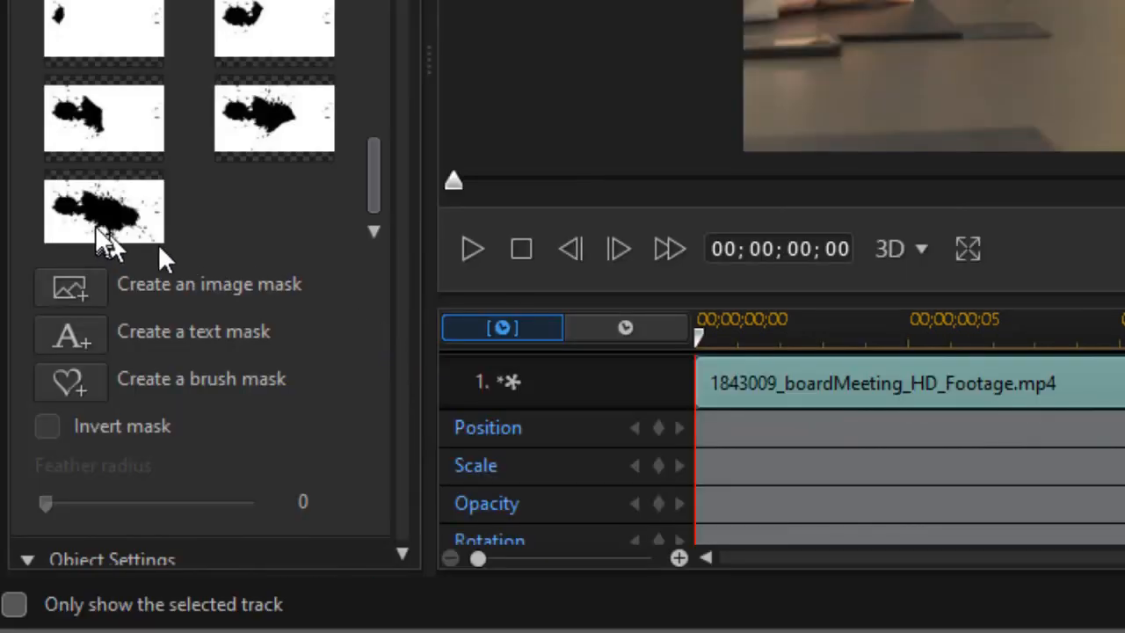
click(47, 426)
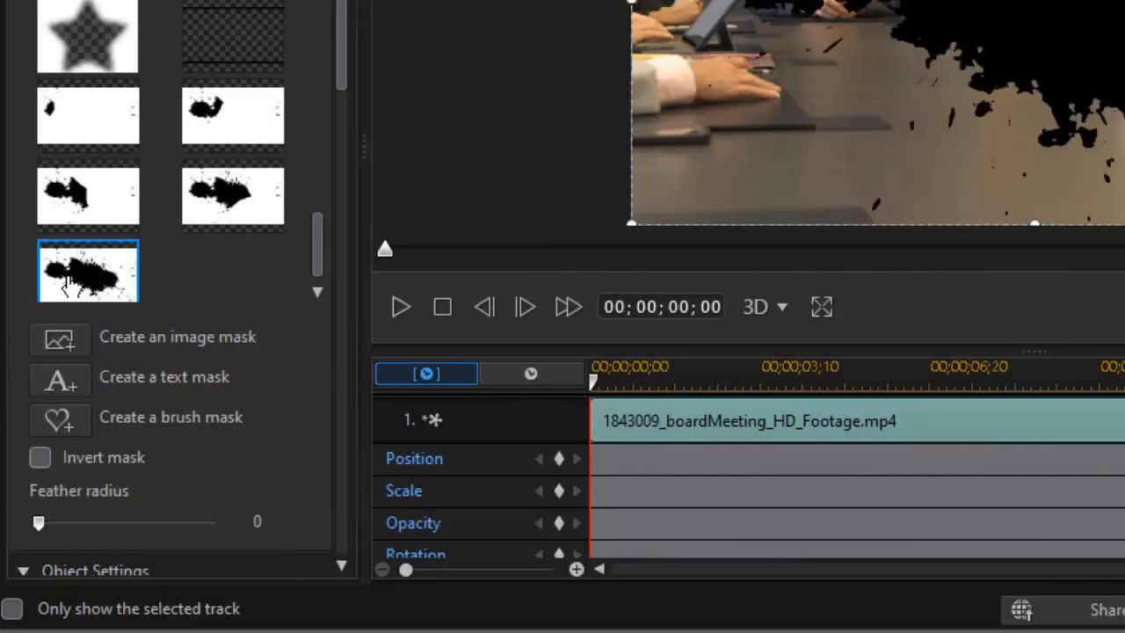
Invert the largest ink-stain mask and keyframe its opacity down to 0% at 00;00;02;28
click(40, 457)
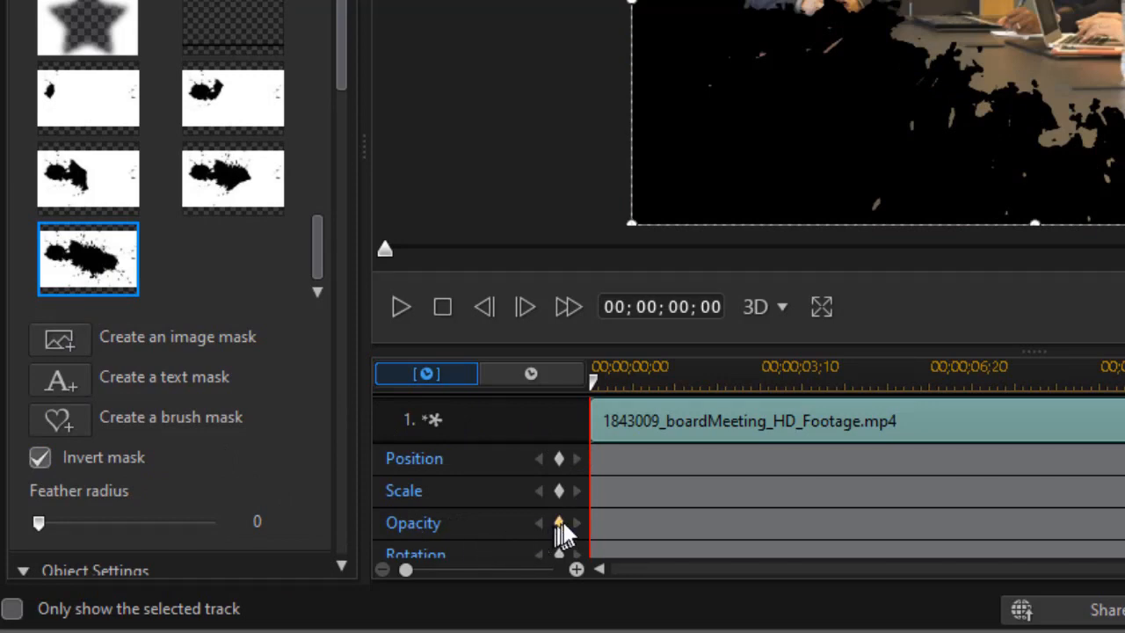
mouse_move(559, 522)
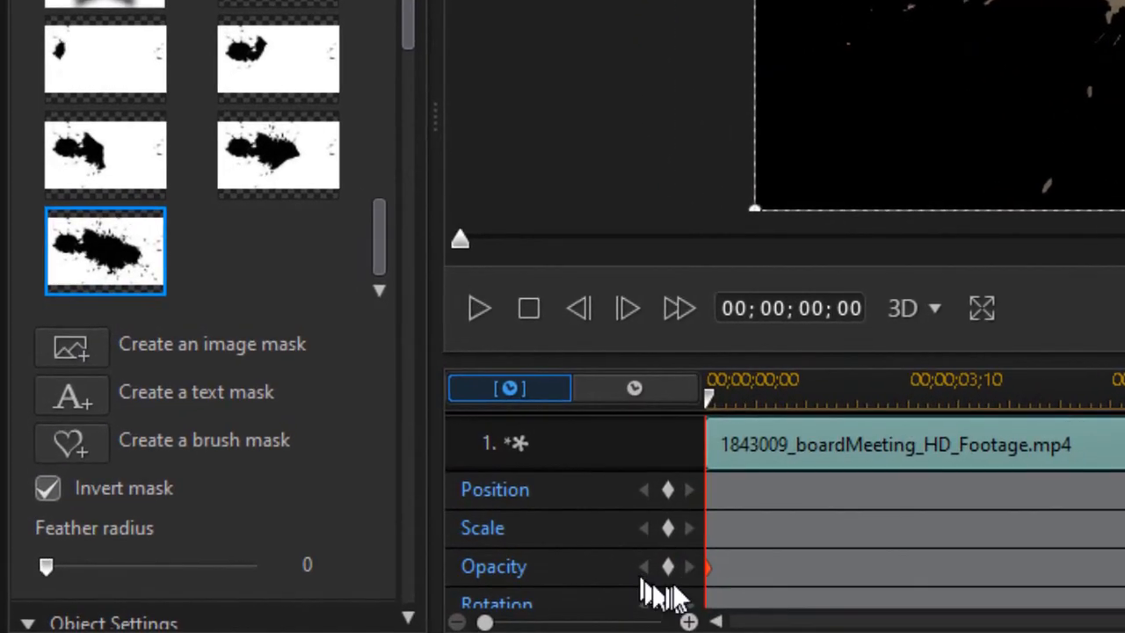
mouse_move(664, 598)
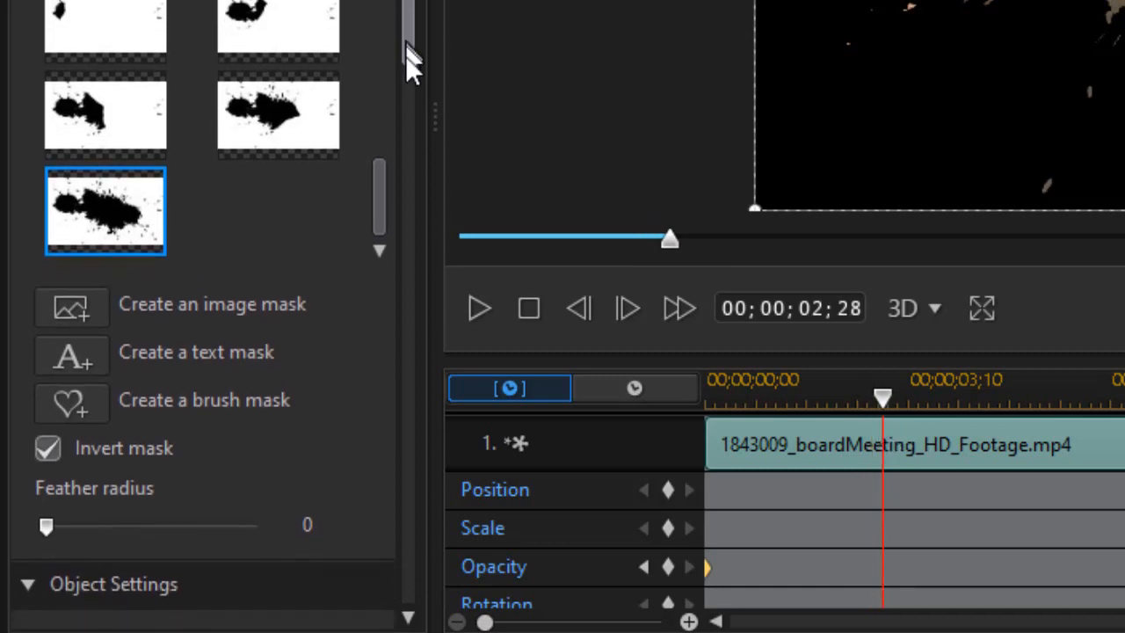
scroll(down, 3)
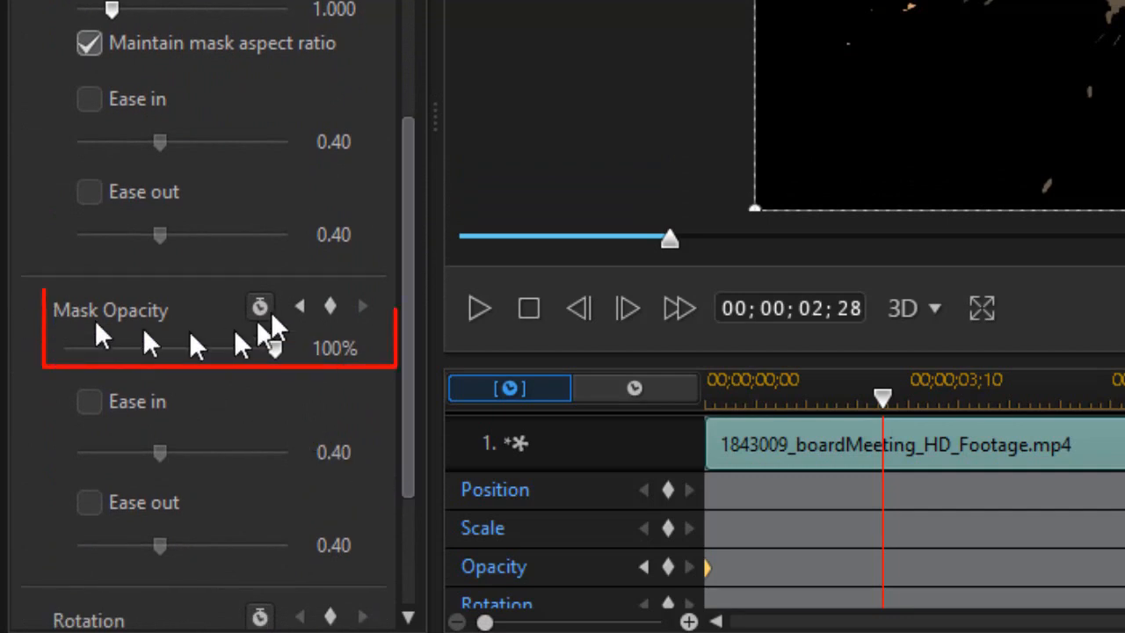
drag(272, 348, 62, 349)
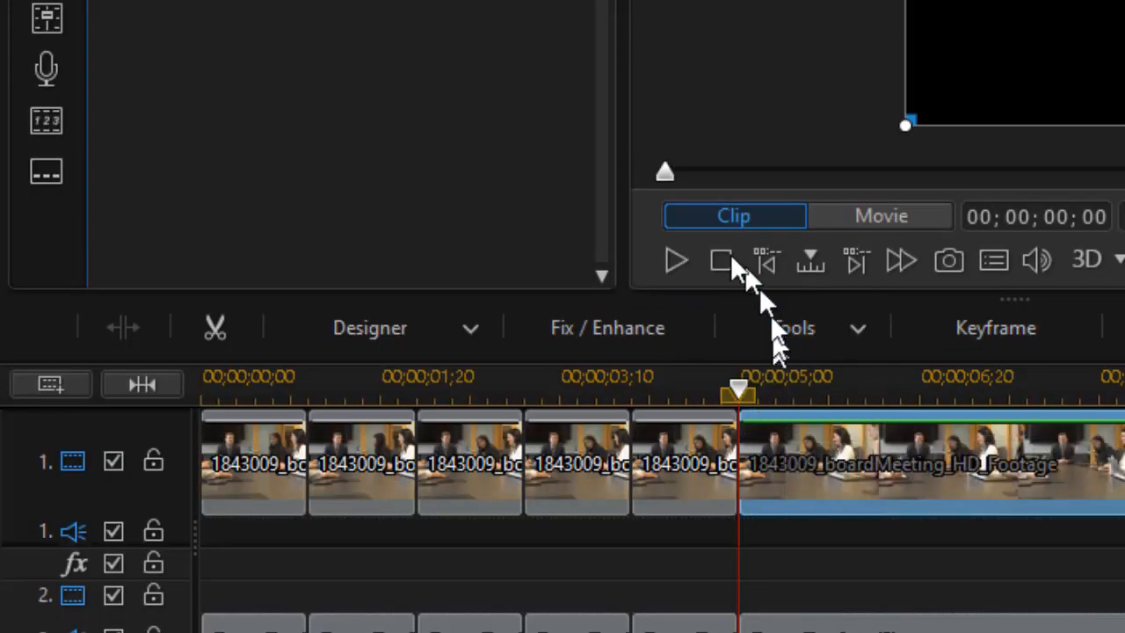
click(880, 215)
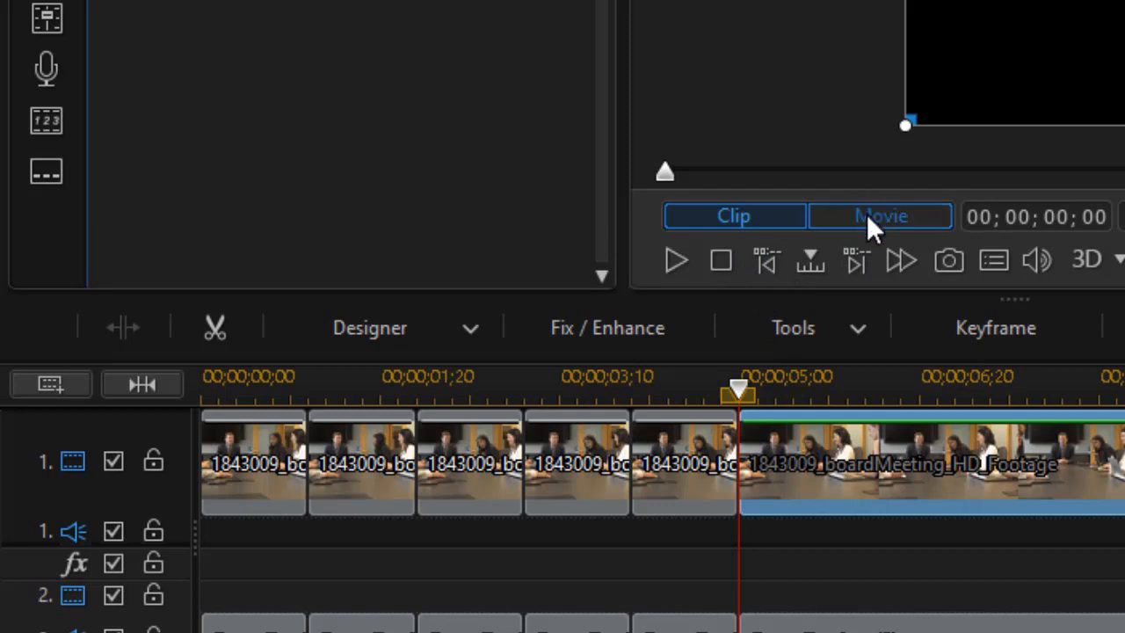
click(879, 216)
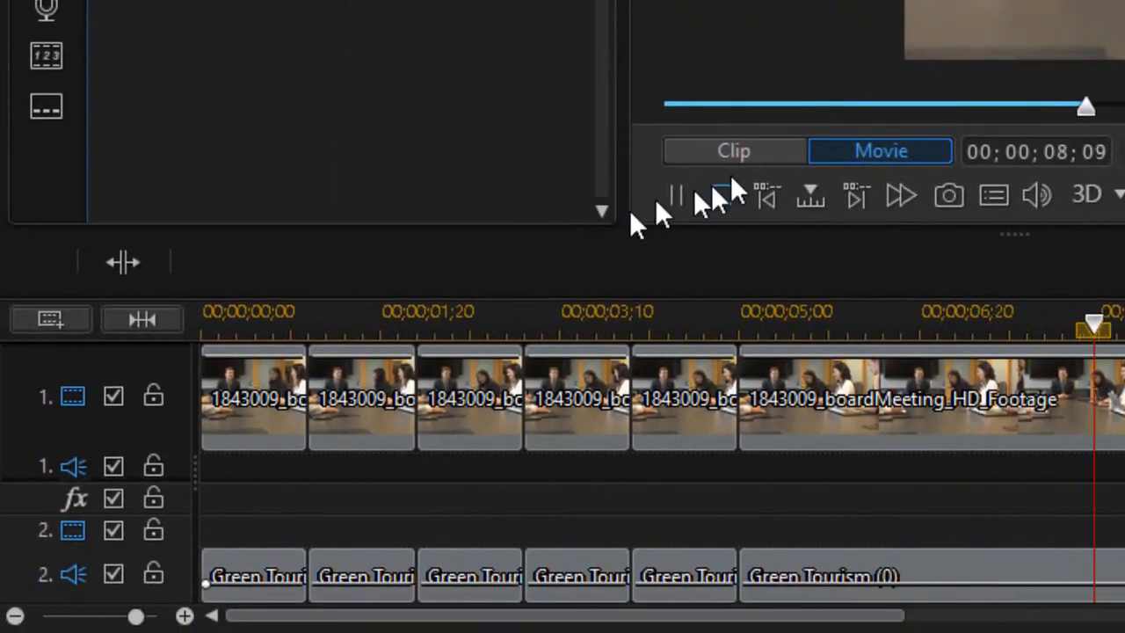
click(675, 194)
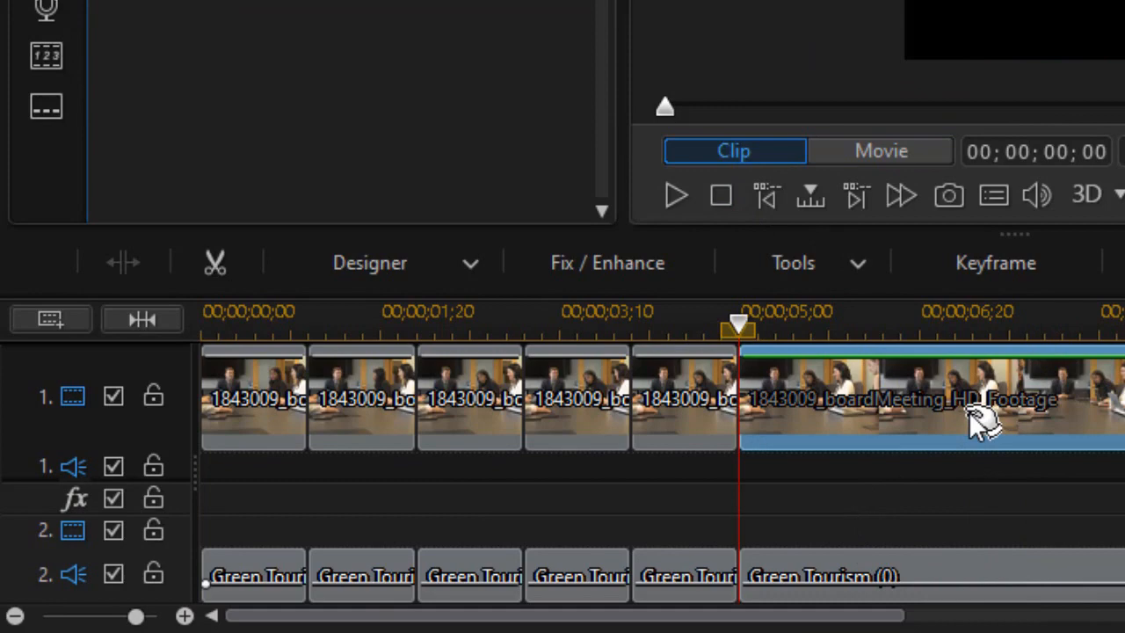
mouse_move(979, 422)
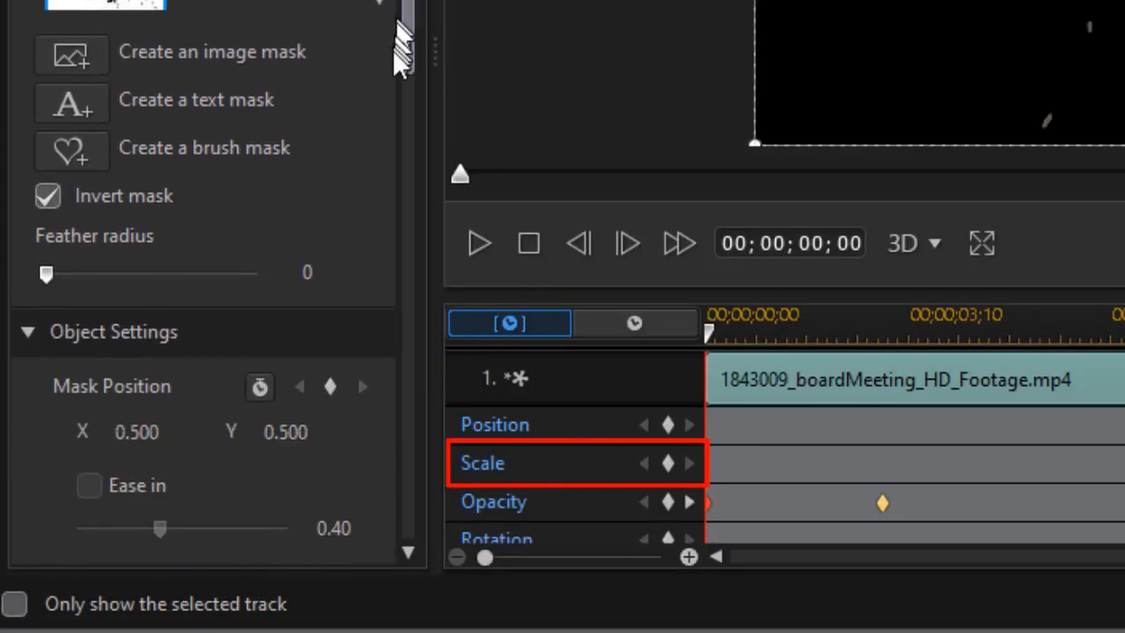
Add a Scale keyframe at 00;00;00;00, then widen the mask scale at 00;00;02;28
scroll(down, 3)
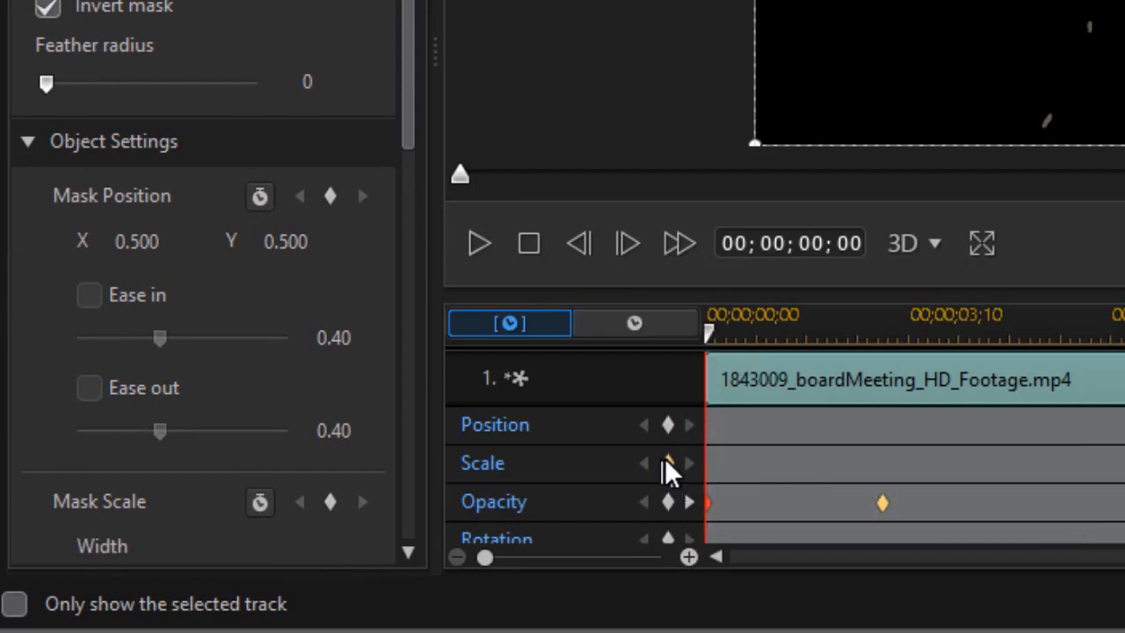
mouse_move(667, 463)
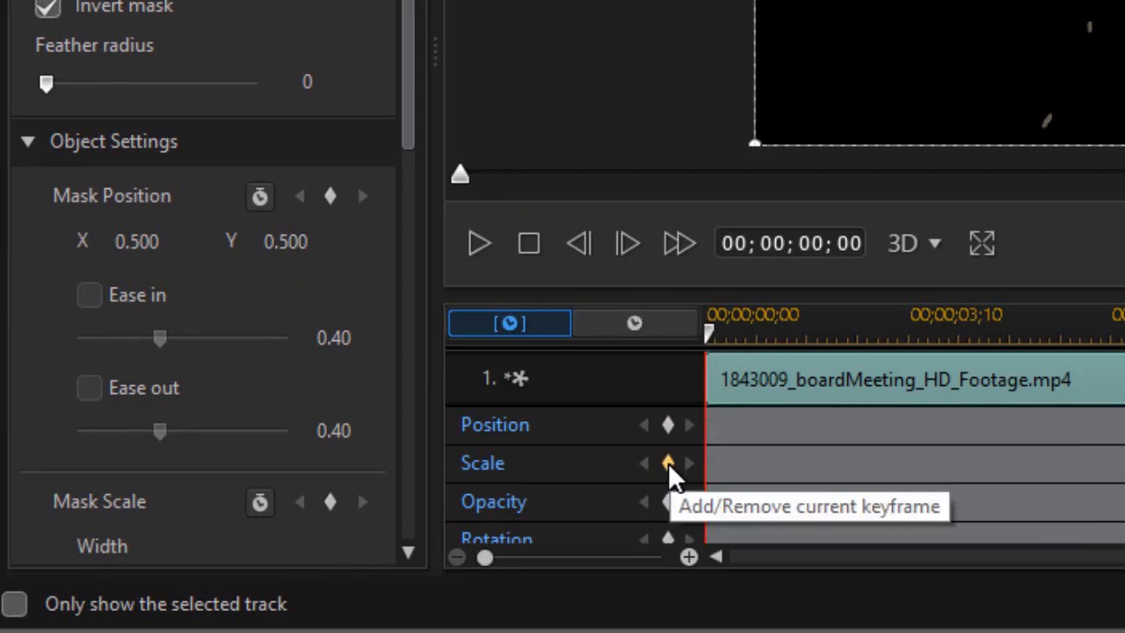
click(667, 463)
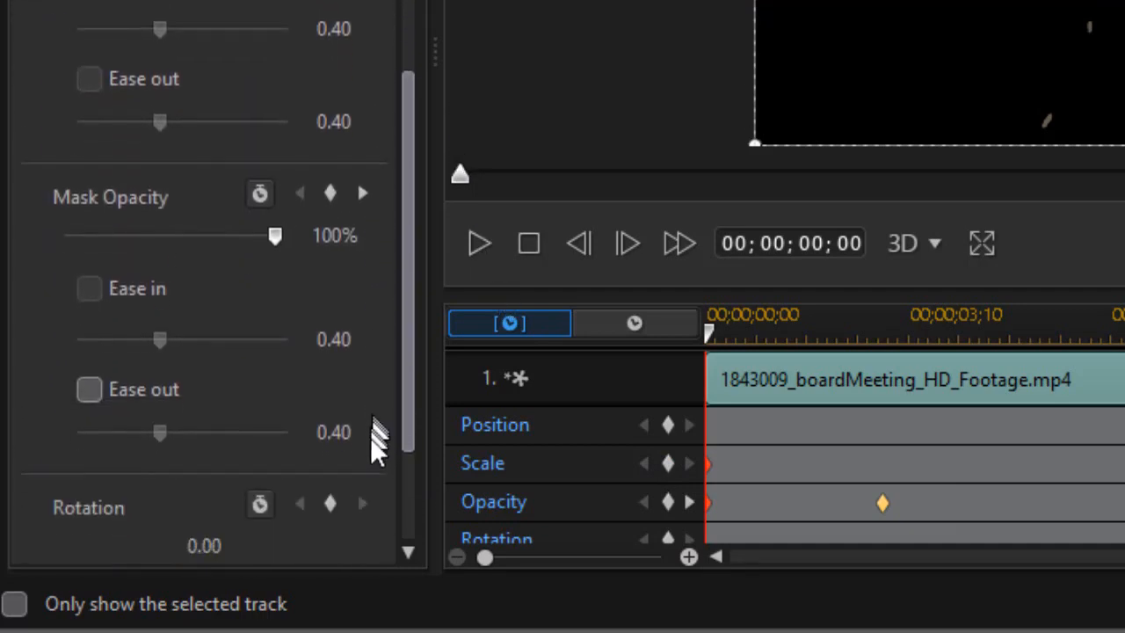
scroll(down, 3)
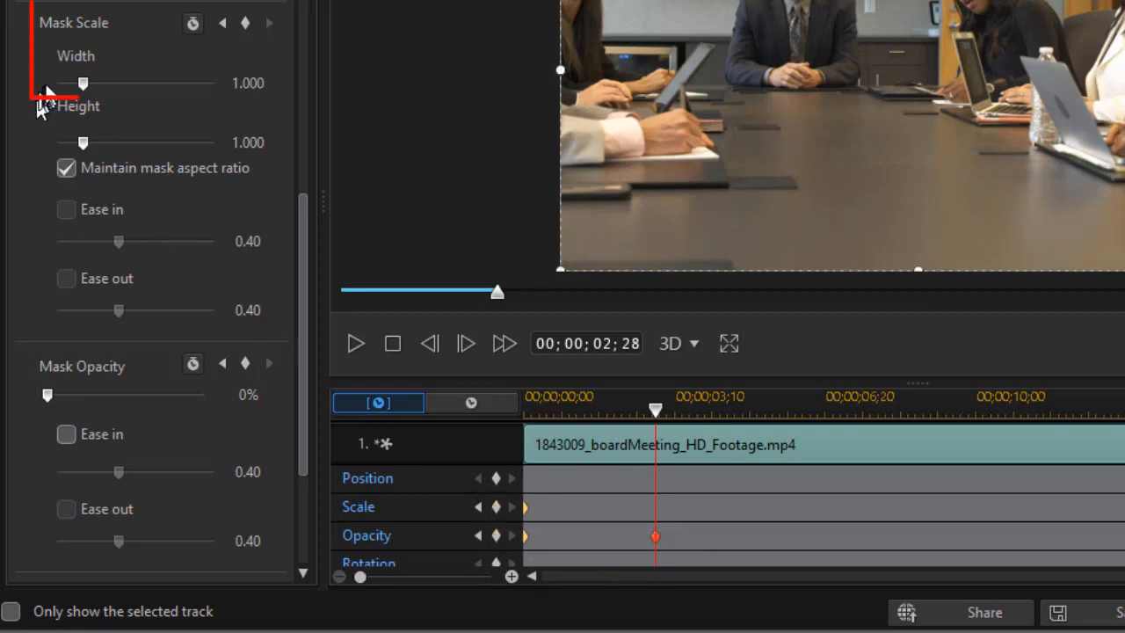
drag(83, 83, 152, 83)
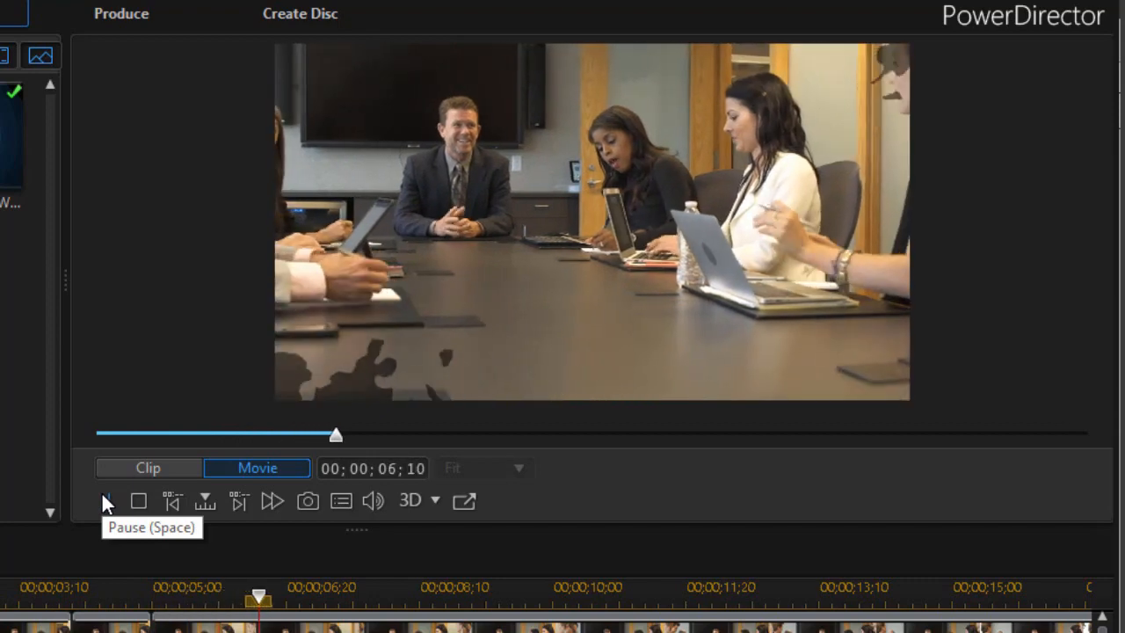
click(104, 501)
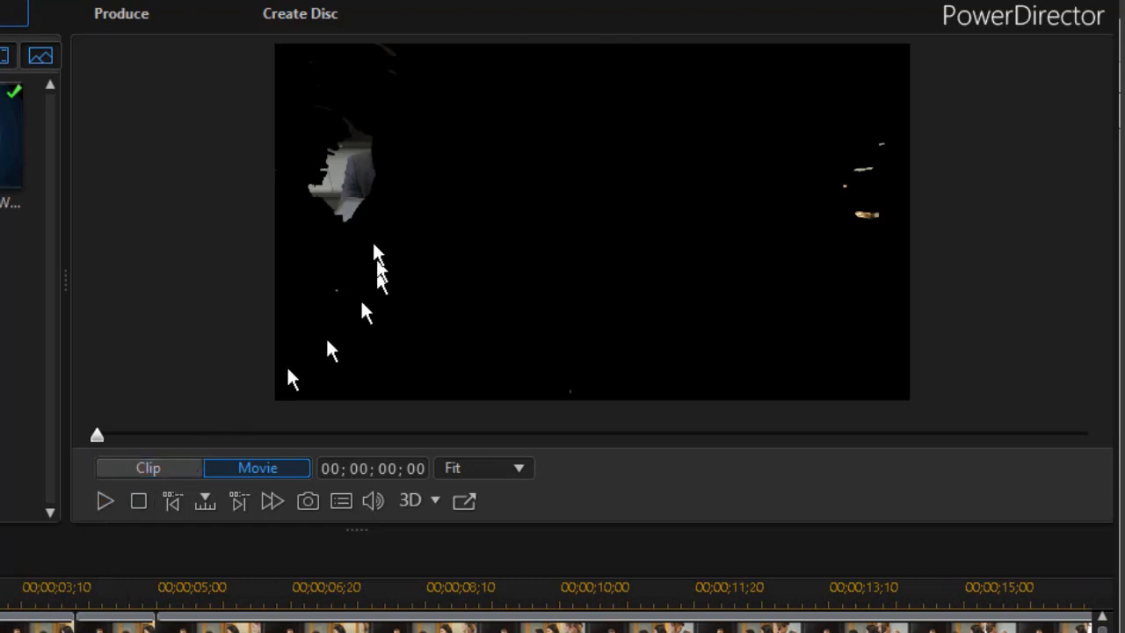
mouse_move(378, 220)
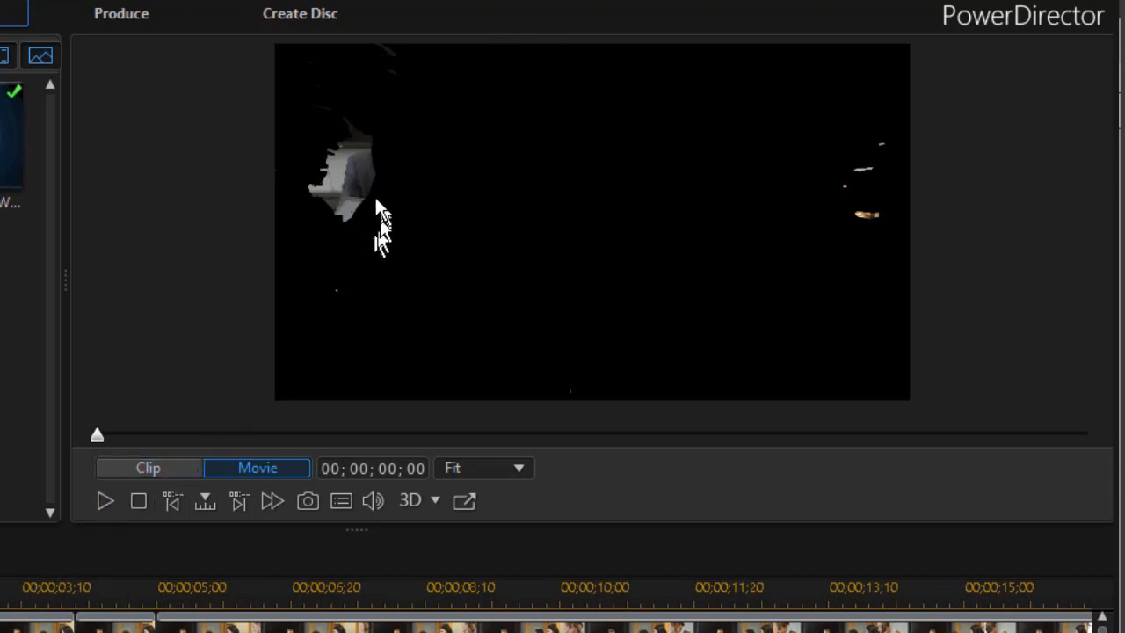
mouse_move(389, 202)
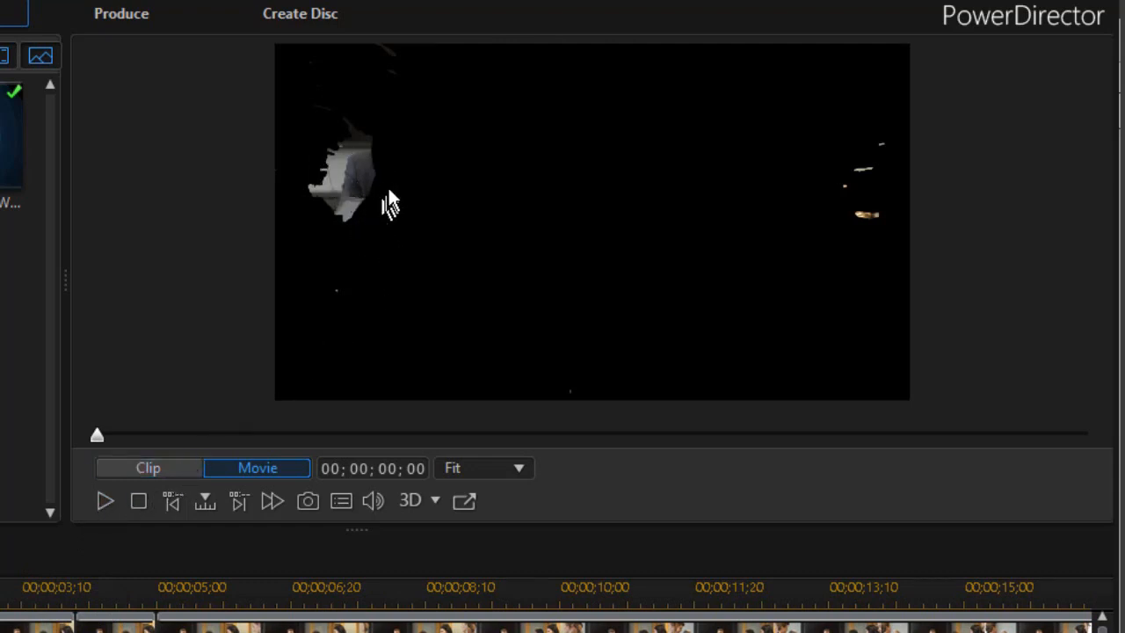
mouse_move(140, 505)
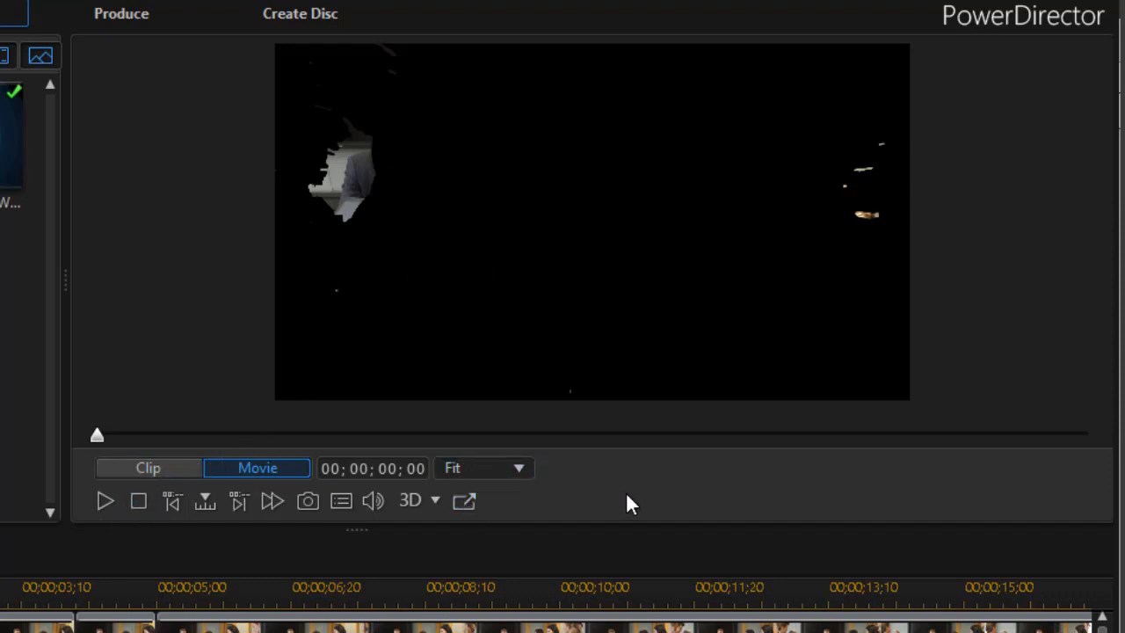
mouse_move(629, 492)
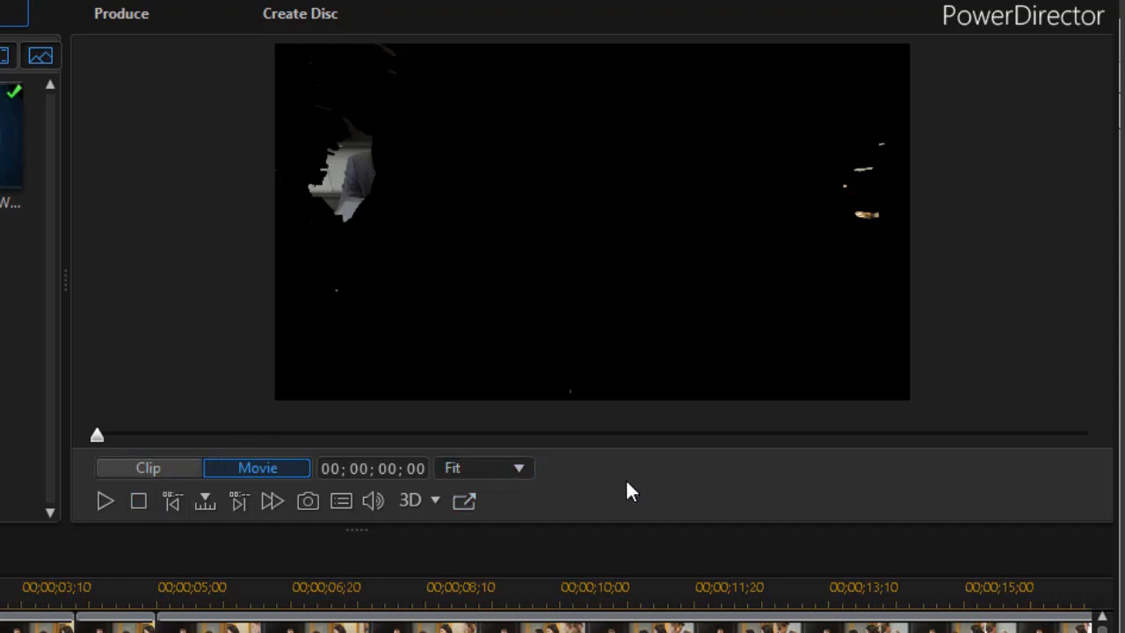
mouse_move(104, 501)
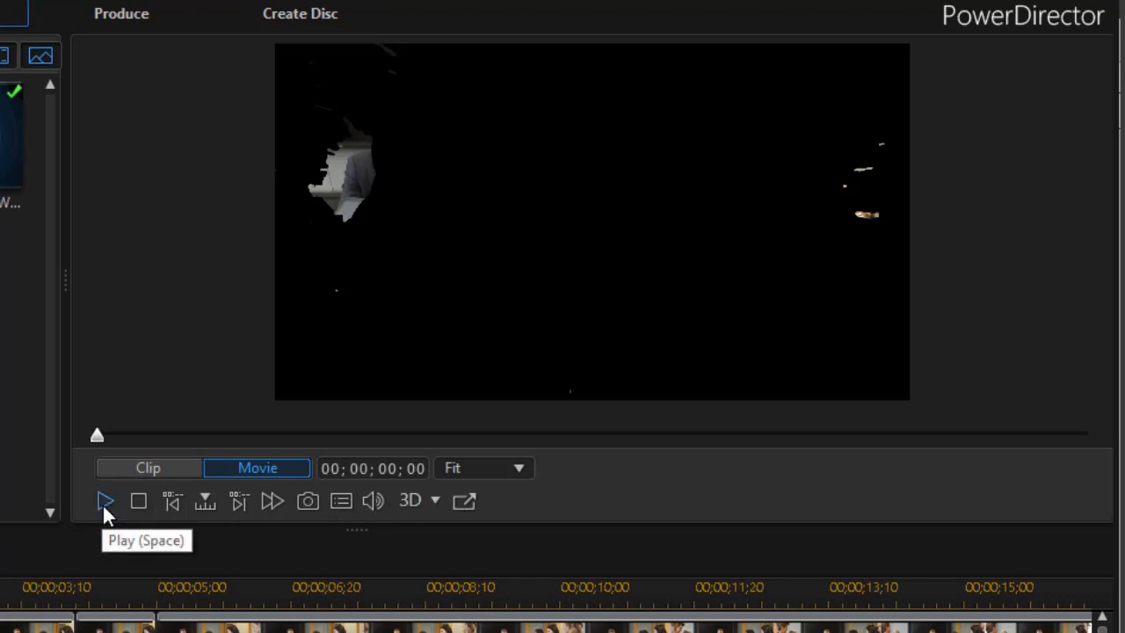
click(105, 500)
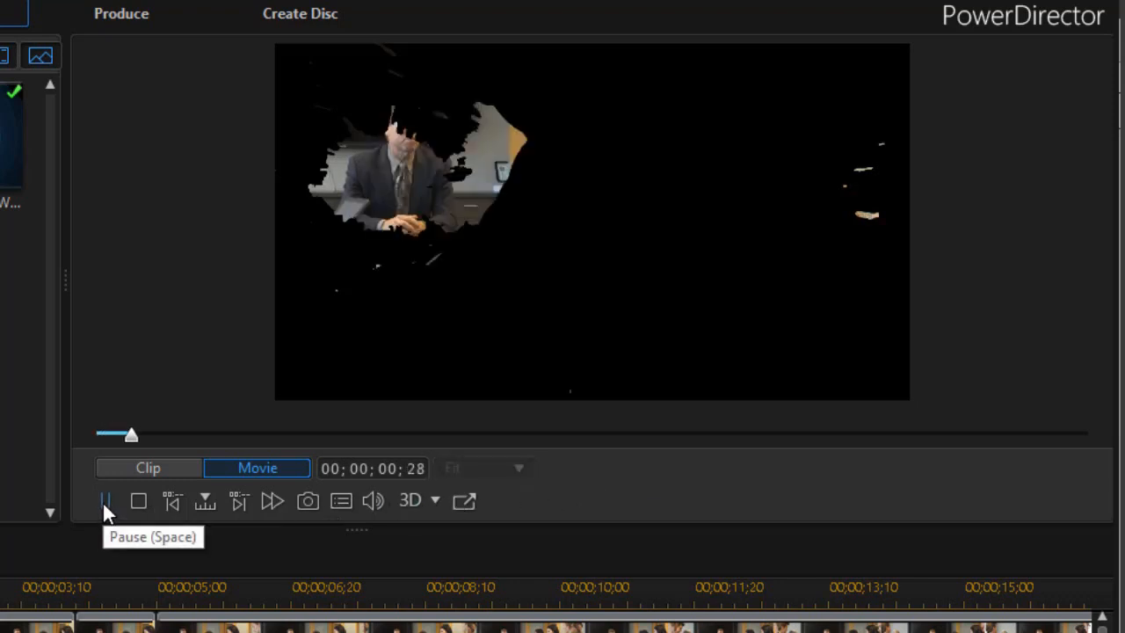